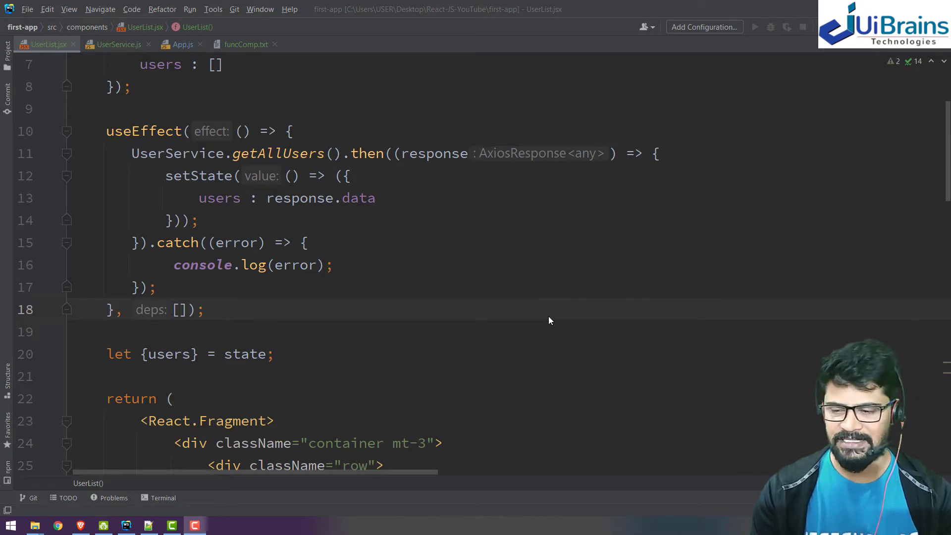
Step: Comment out the promise-based UserService.getAllUsers().then/catch block in useEffect
left_click(334, 266)
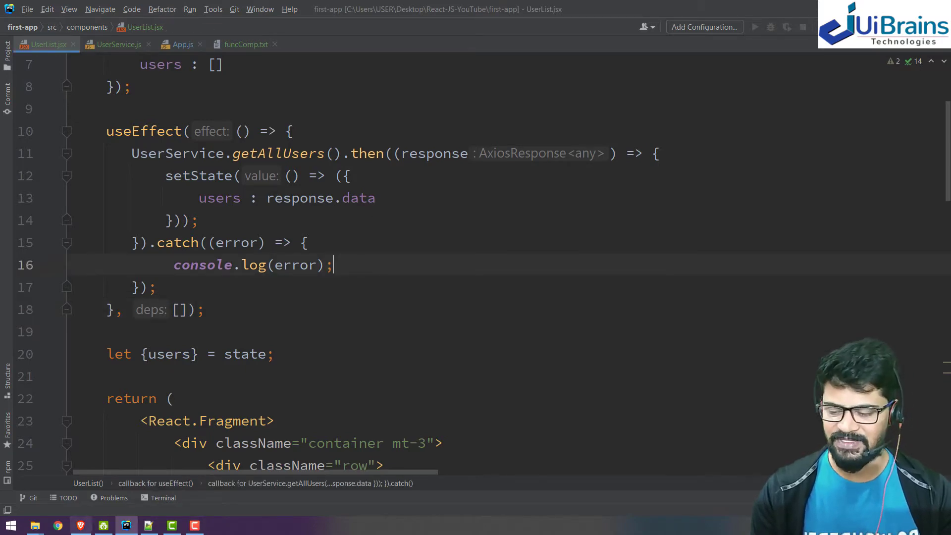
left_click(57, 525)
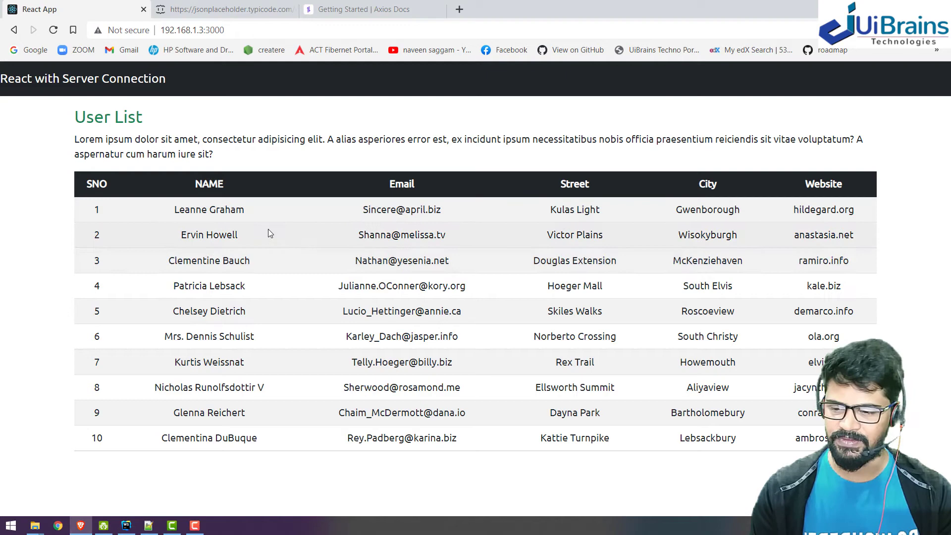
left_click(125, 525)
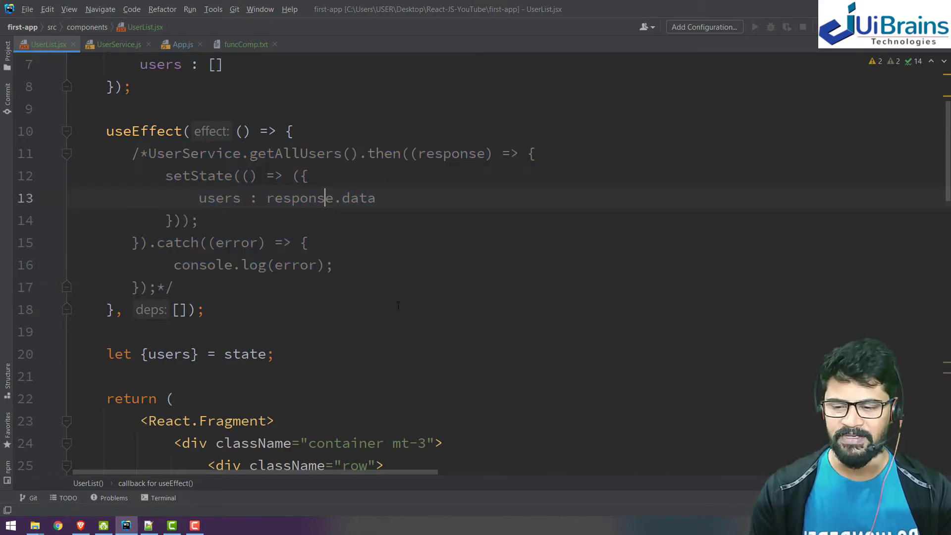
left_click(58, 526)
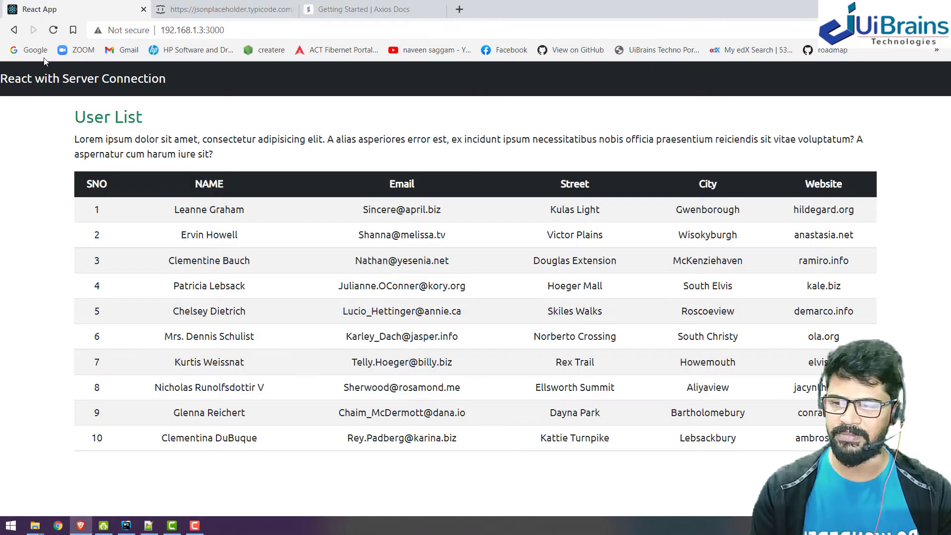
Step: Reload the browser at 192.168.1.3:3000 to confirm the User List table shows only headers
left_click(52, 30)
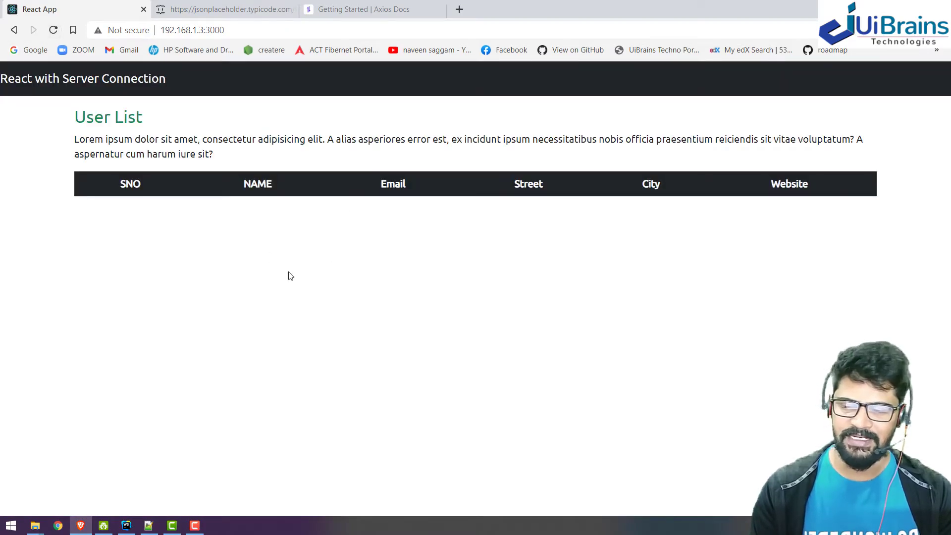
left_click(126, 525)
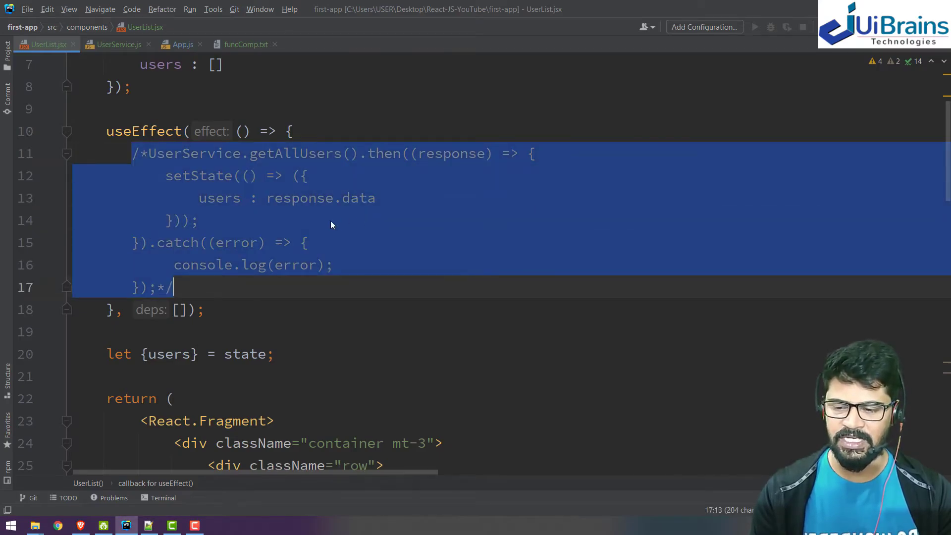
left_click(57, 525)
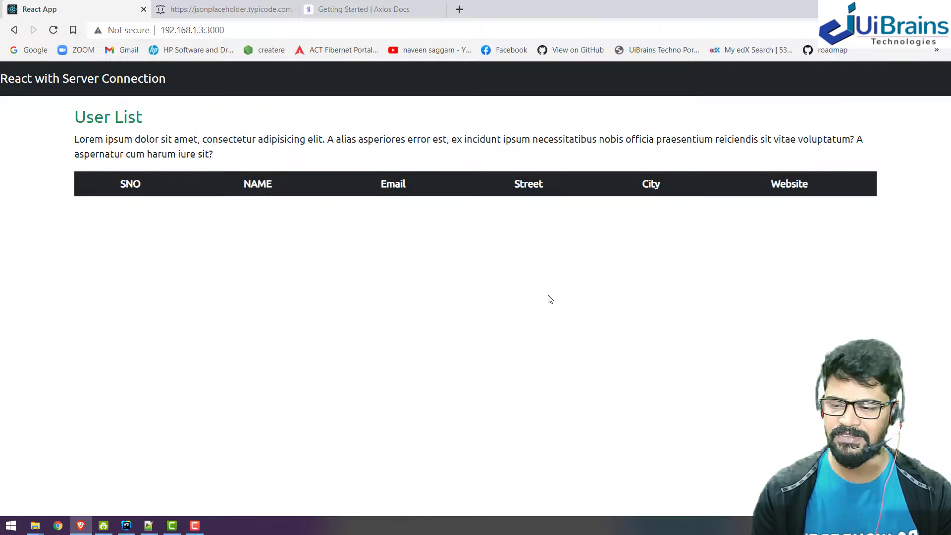
left_click(126, 525)
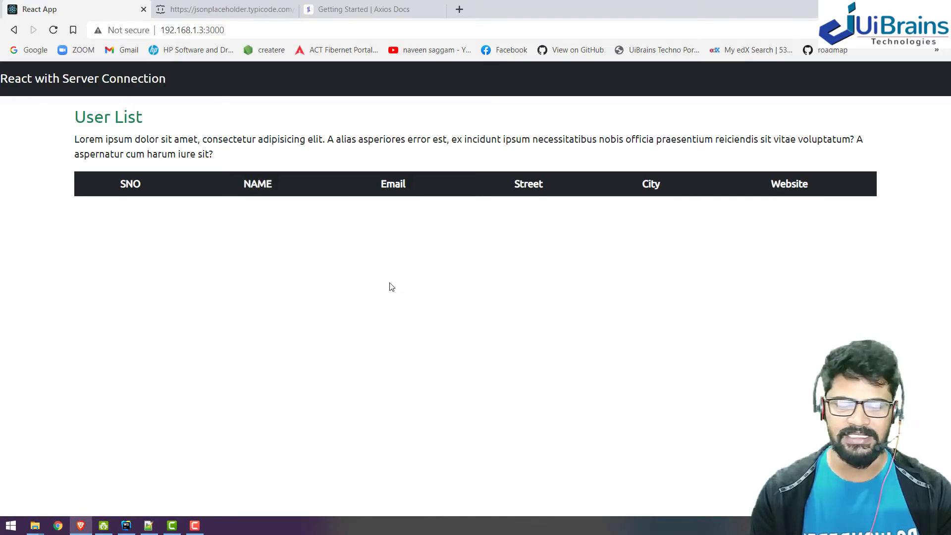
Step: Make the useEffect arrow callback async and begin a let userData declaration
left_click(126, 525)
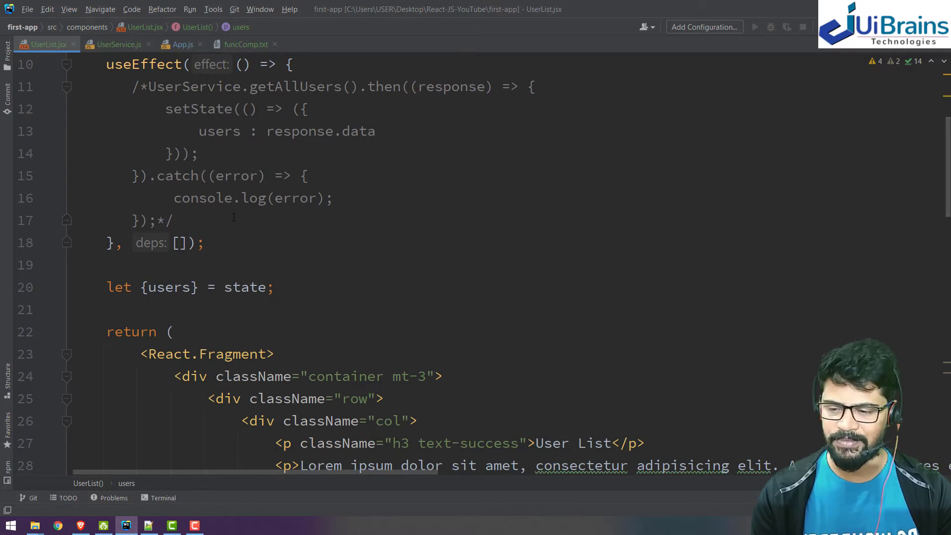
key("enter")
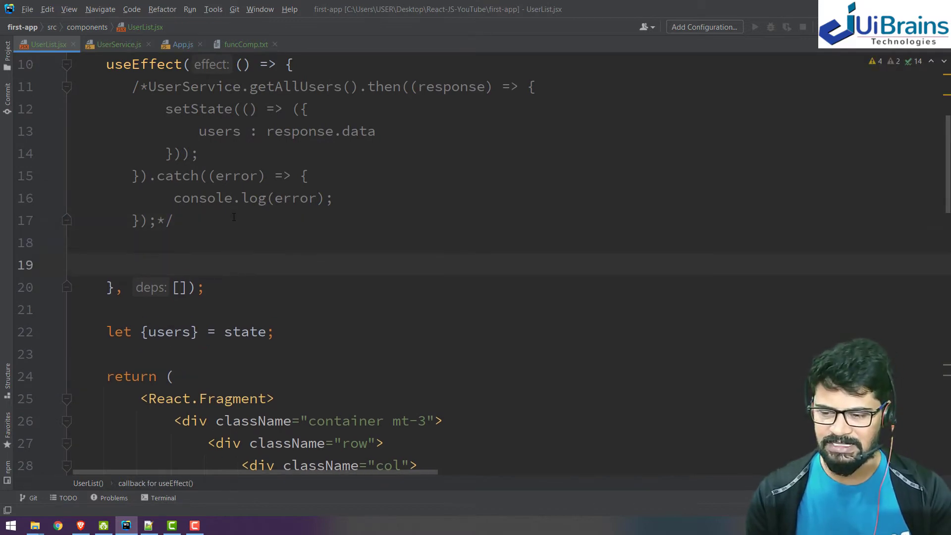
type("let")
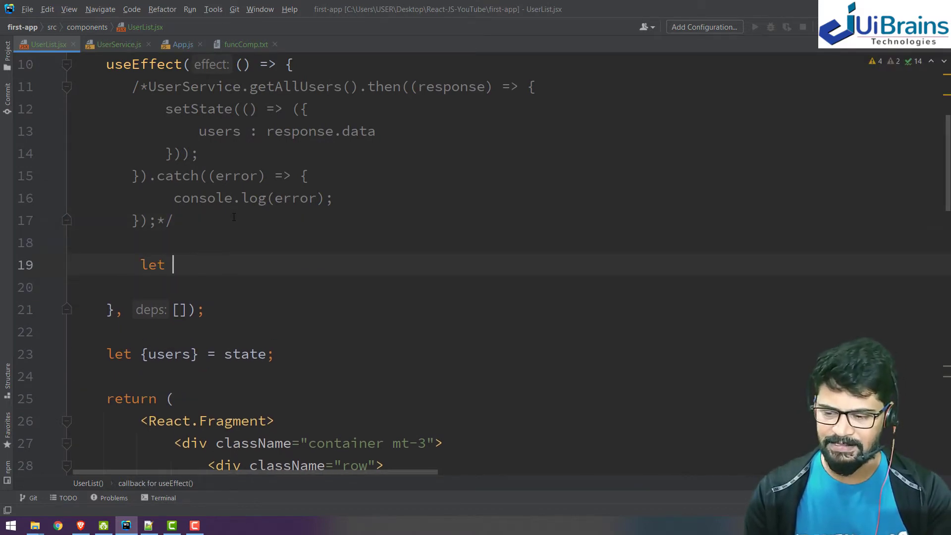
type("use")
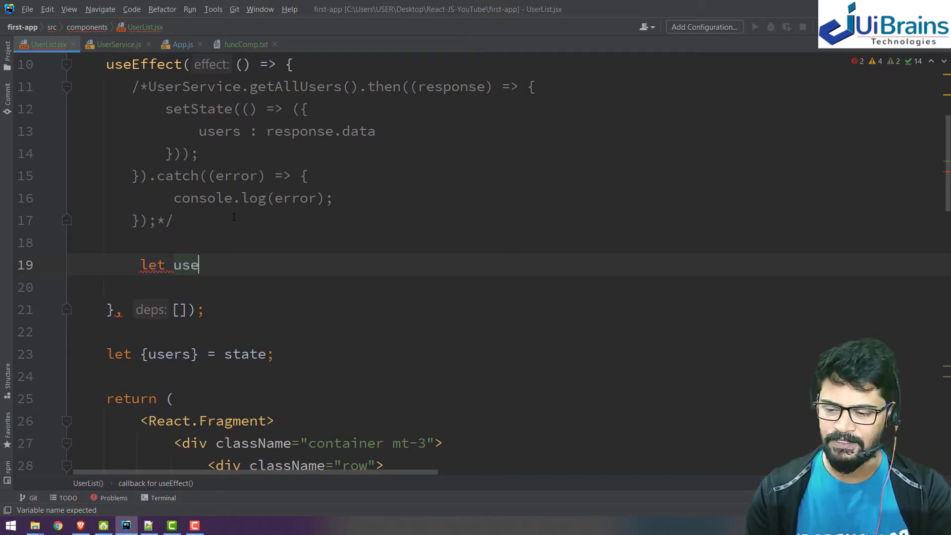
type("rData =")
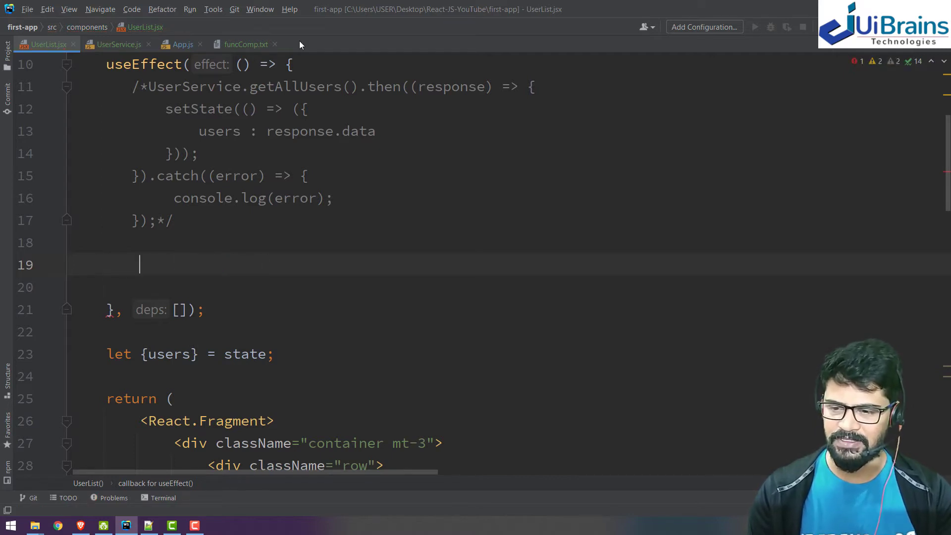
type("async")
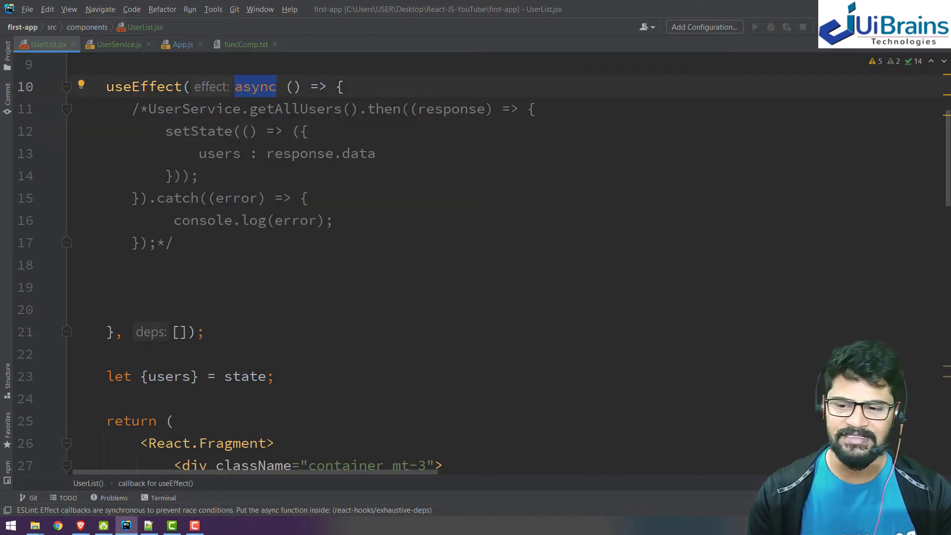
Step: Complete the line let userData = await UserService.getAllUsers(); inside the effect
left_click(260, 87)
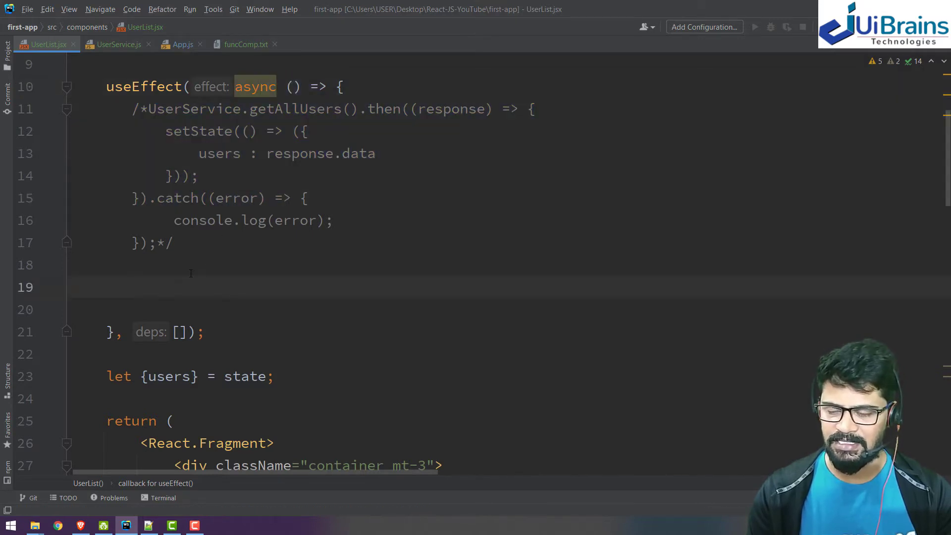
type("let user")
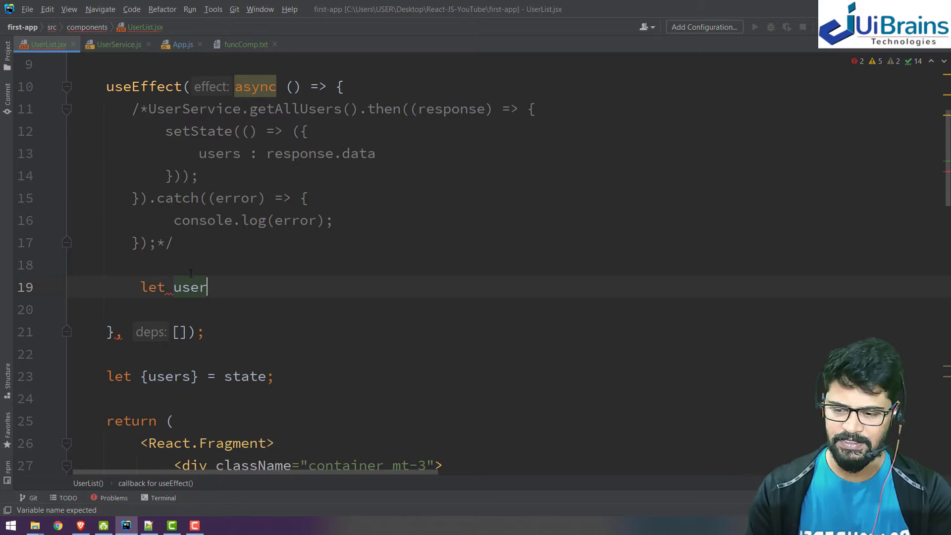
type("Data = await")
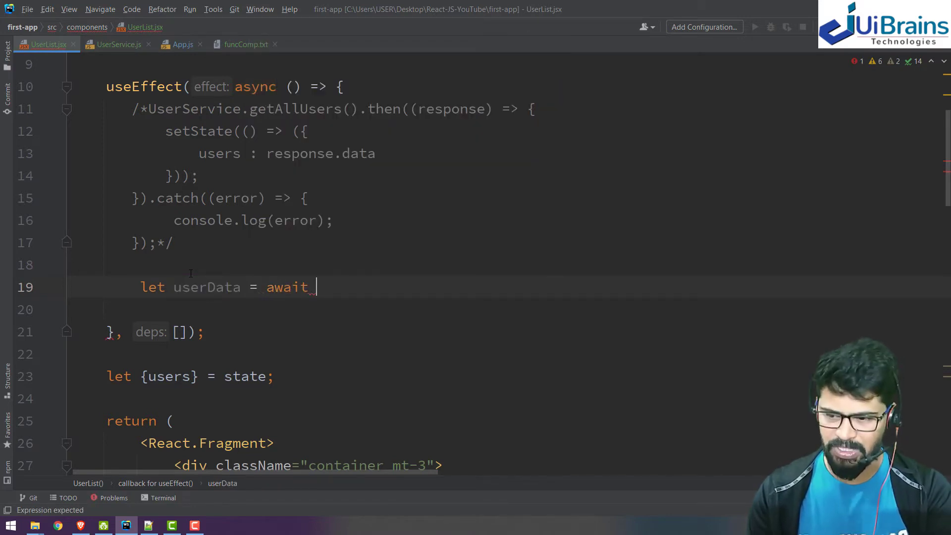
type("UserService.")
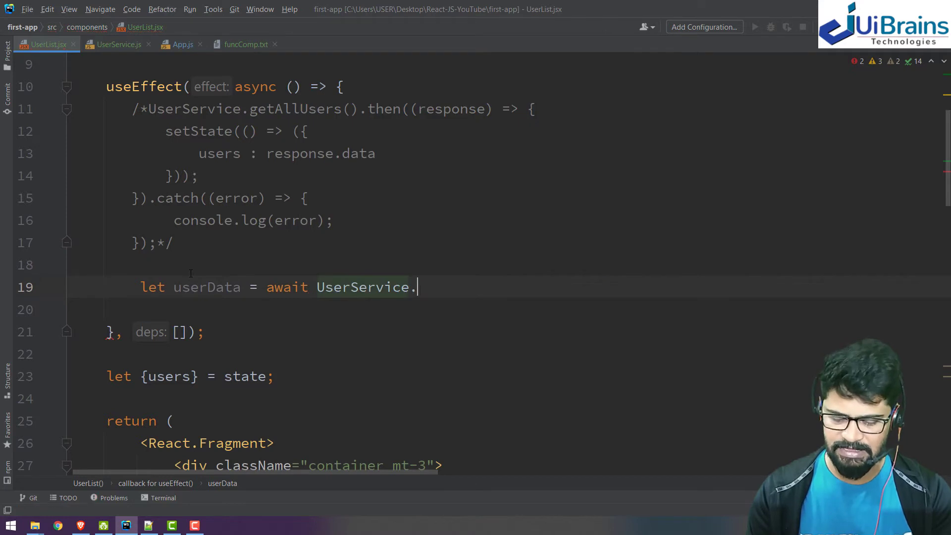
type("getAllUsers();")
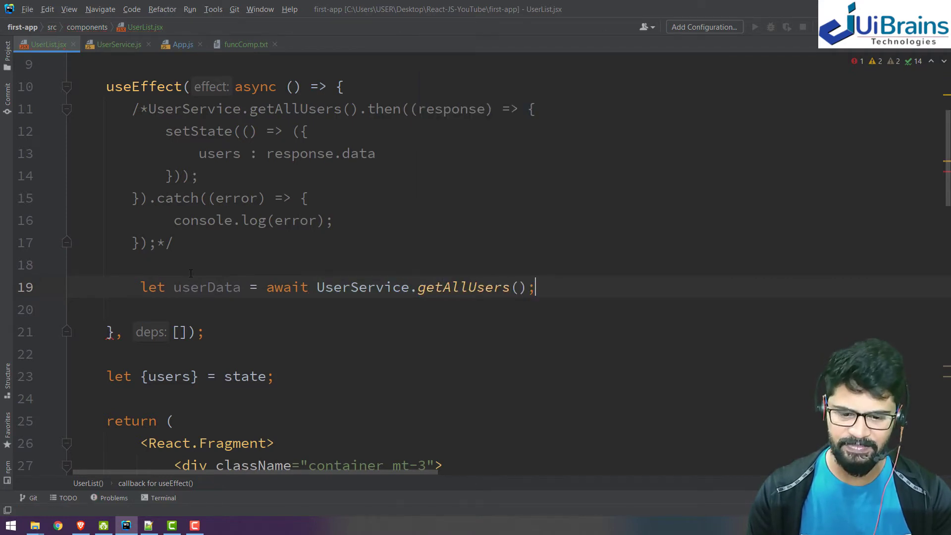
double_click(206, 287)
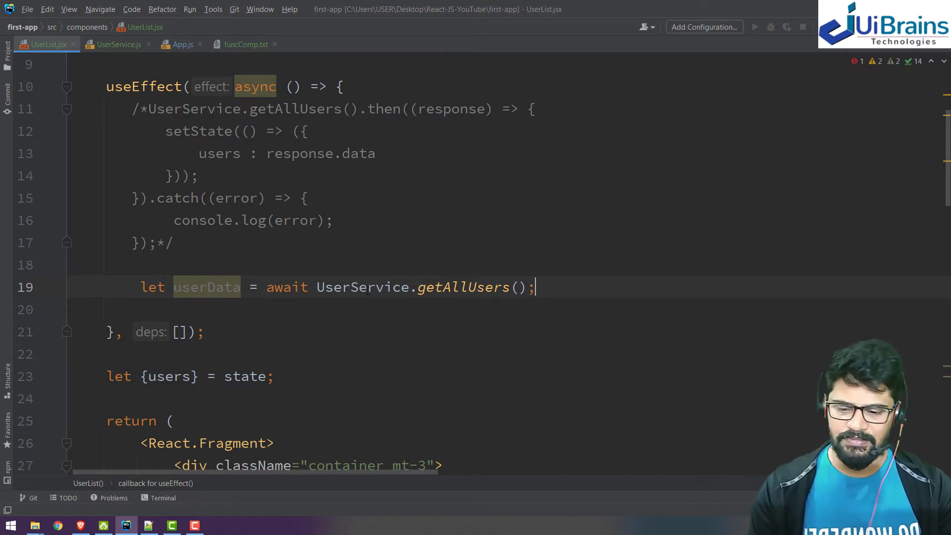
double_click(463, 287)
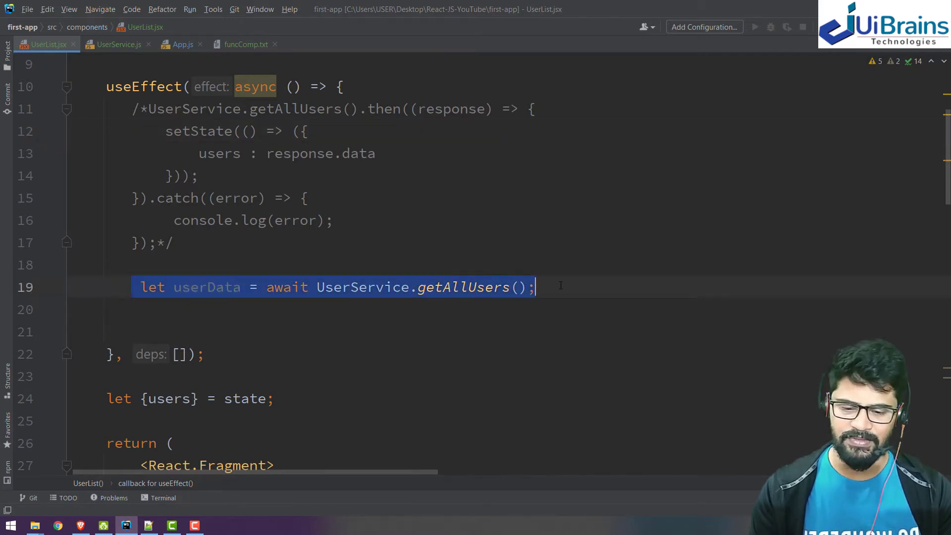
Step: Wrap the await UserService.getAllUsers() userData line in try with an empty catch (error) block
type("tr")
type("c")
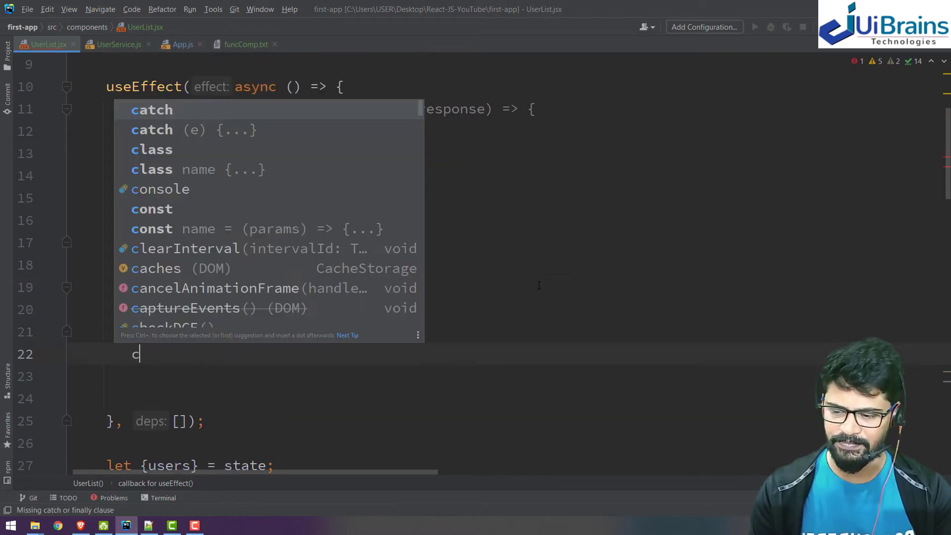
type("atch (e) {")
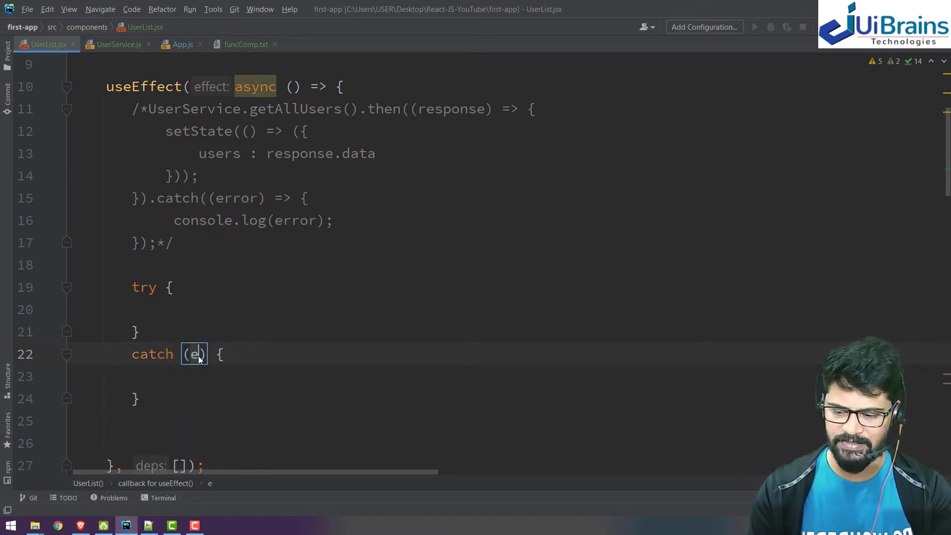
type("rror")
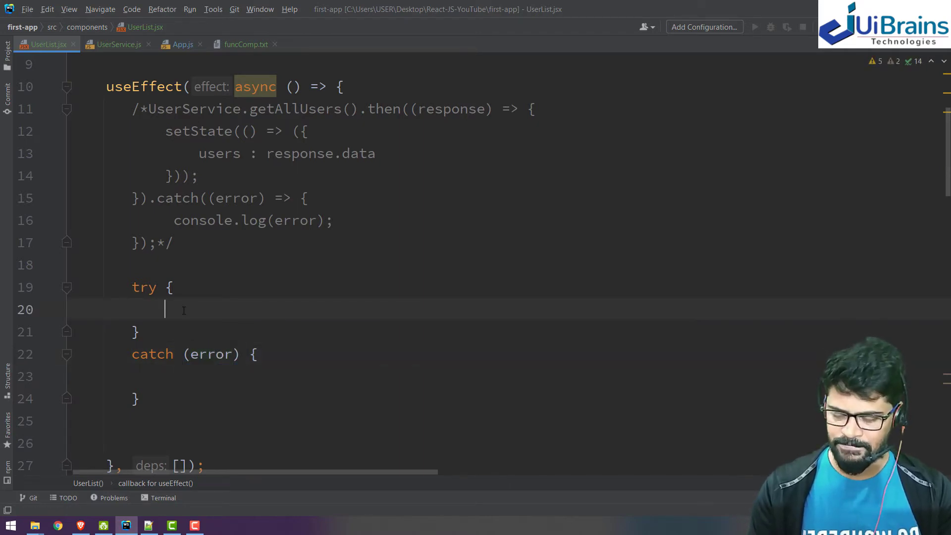
type("let userData = await UserService.getAllUsers();")
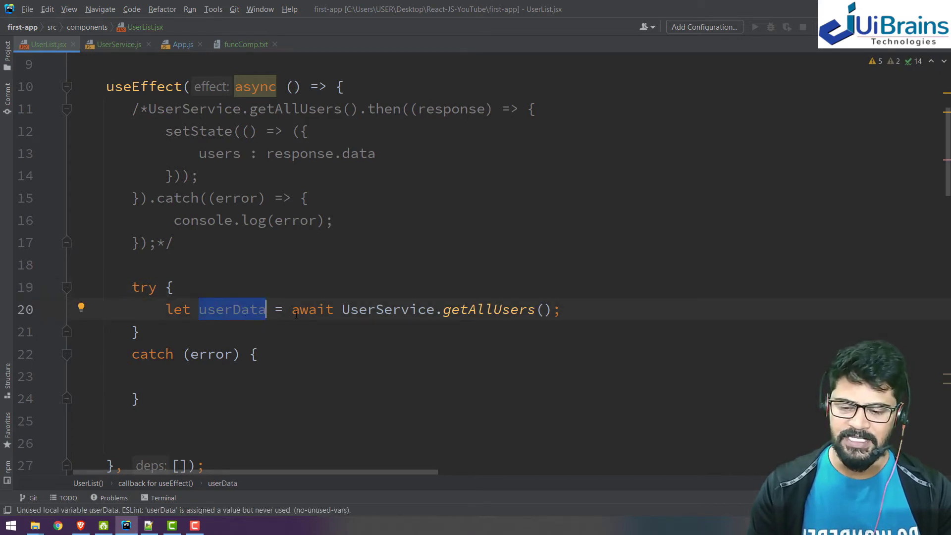
double_click(312, 310)
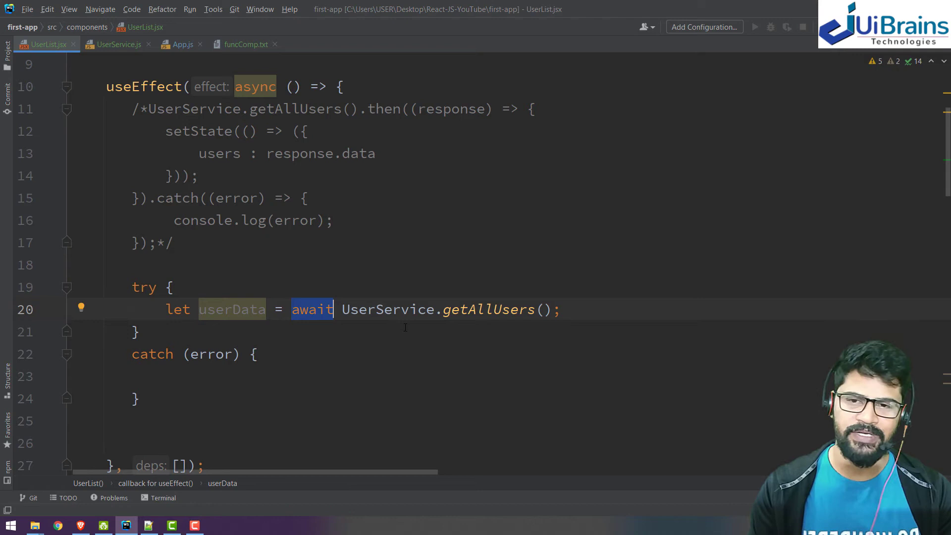
mouse_move(410, 341)
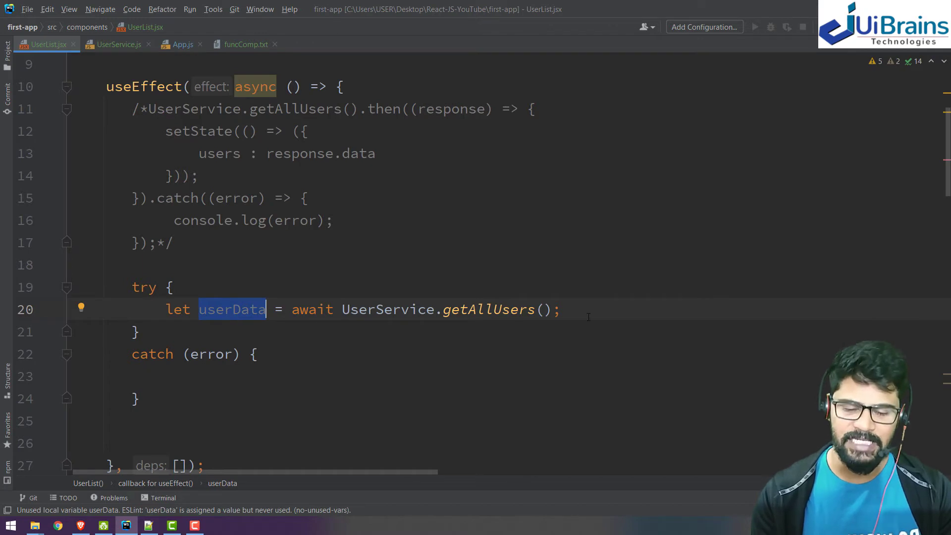
key("enter")
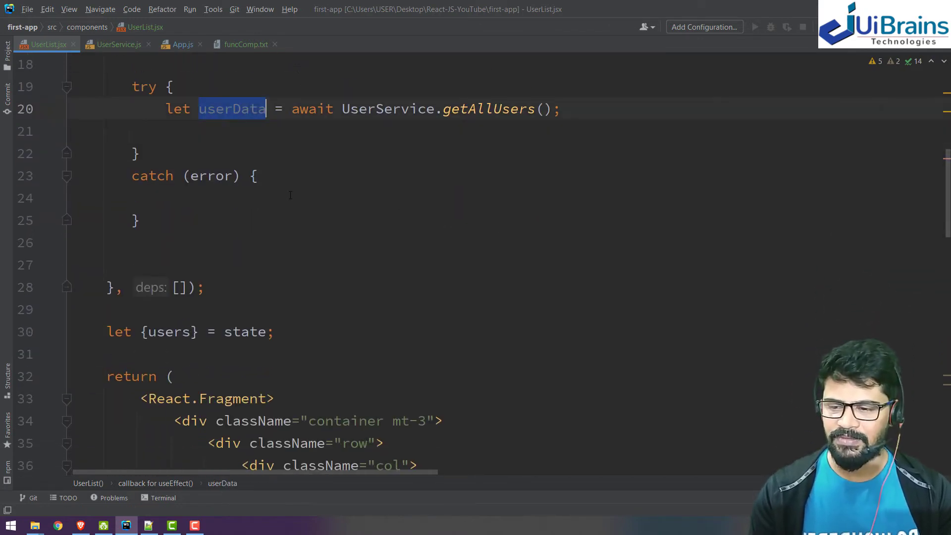
Step: Rename userData to response and add setState(() => ({ users: response.data })) in the try block
scroll("up", 3)
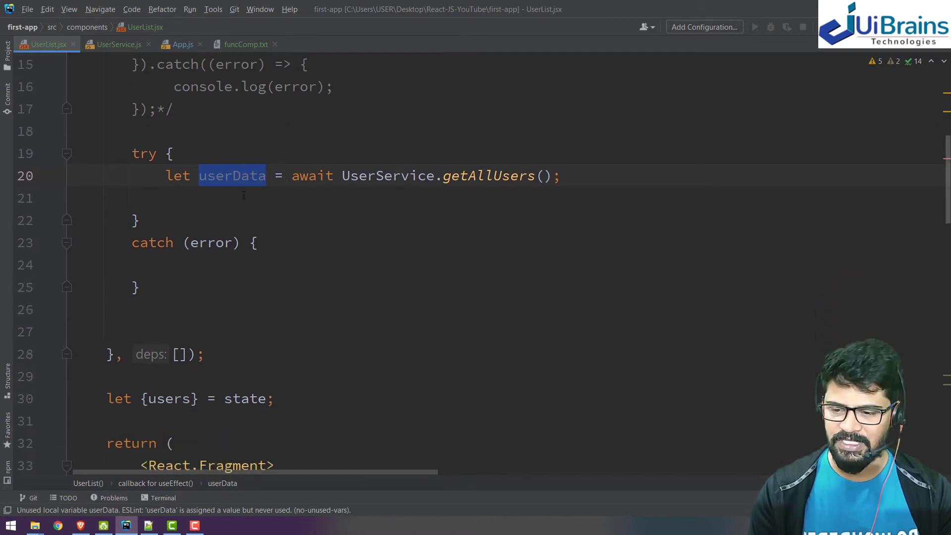
type("setState()")
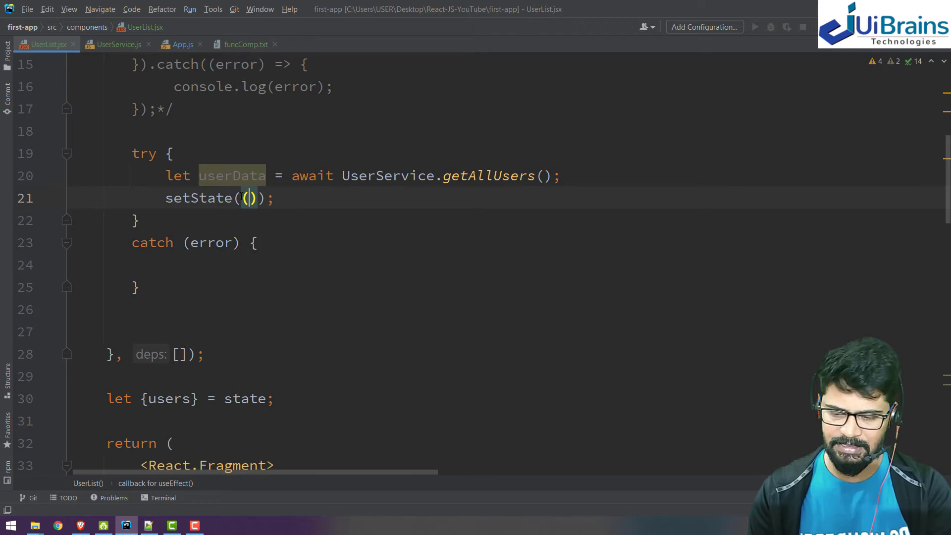
type("value: () =>")
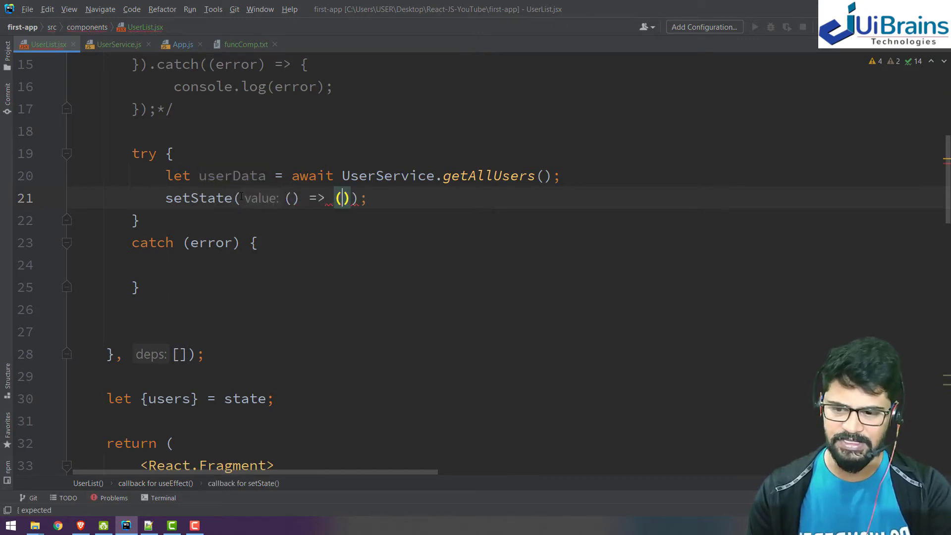
type("{")
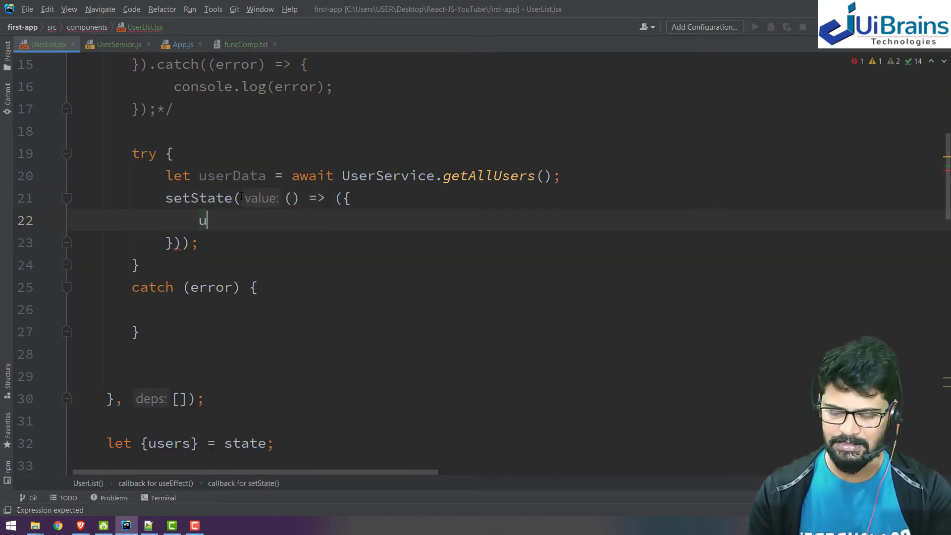
type("sers:")
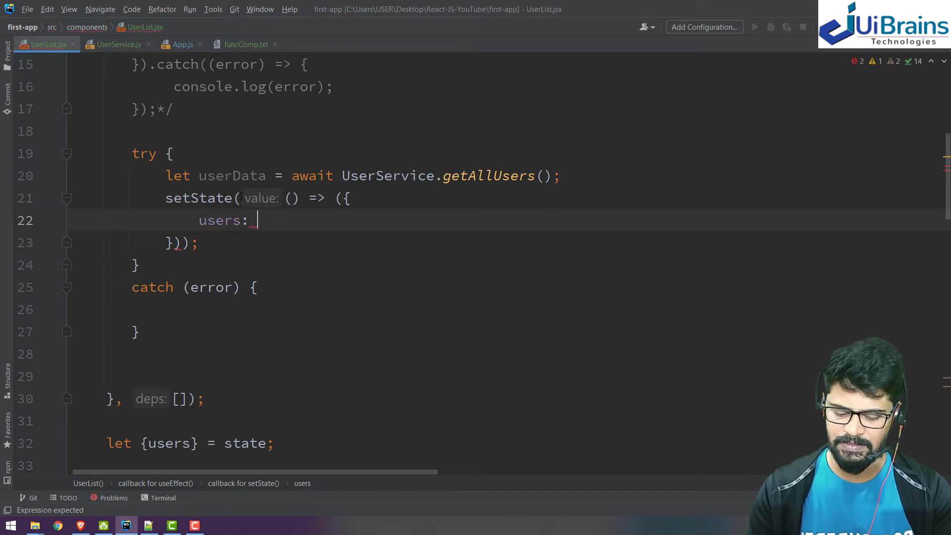
type("userData")
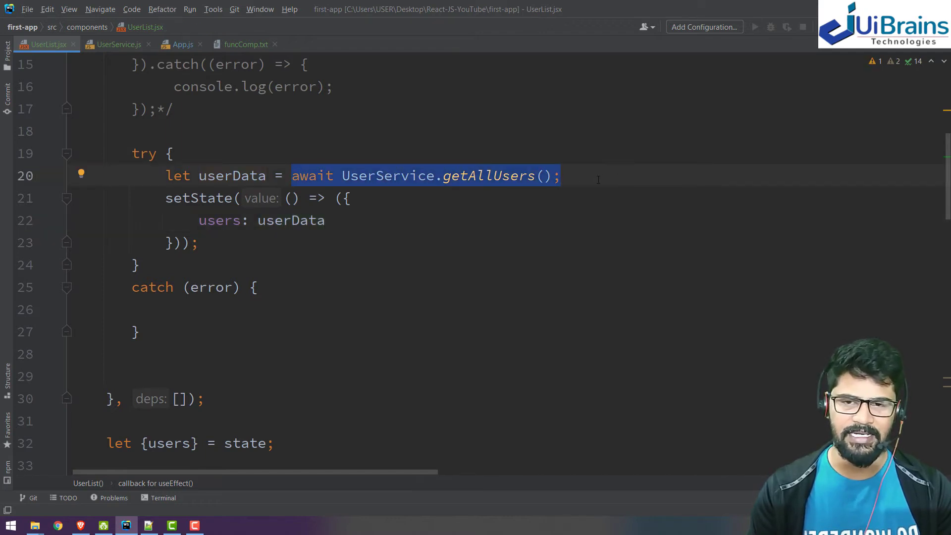
type("respon")
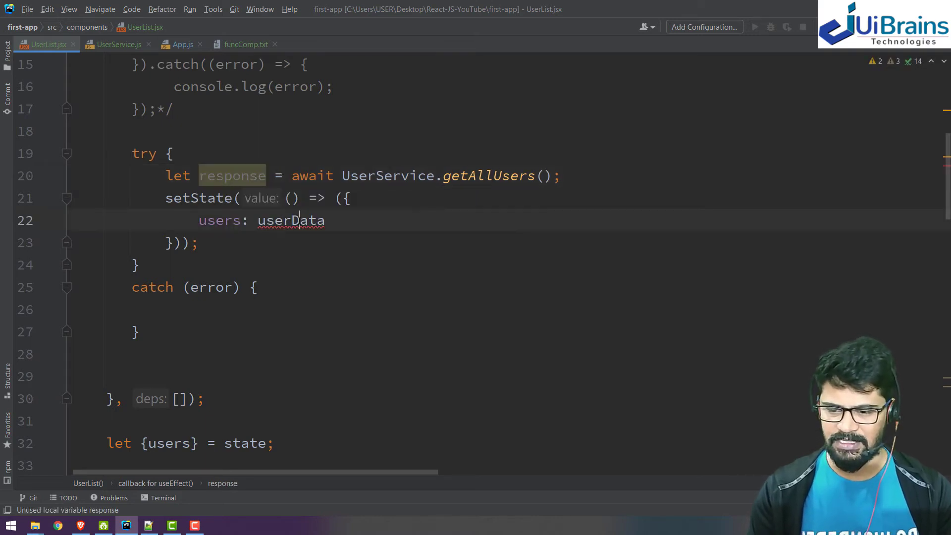
type("response.da")
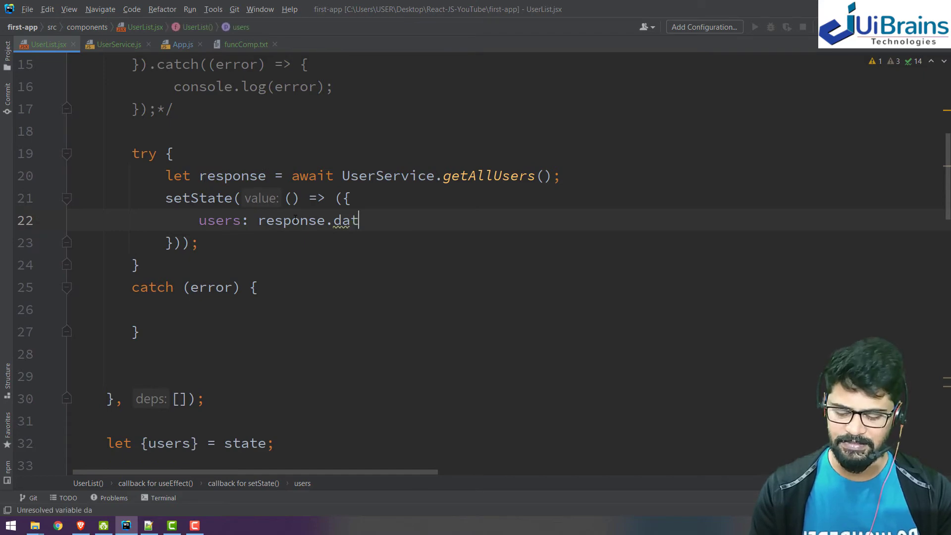
type("a")
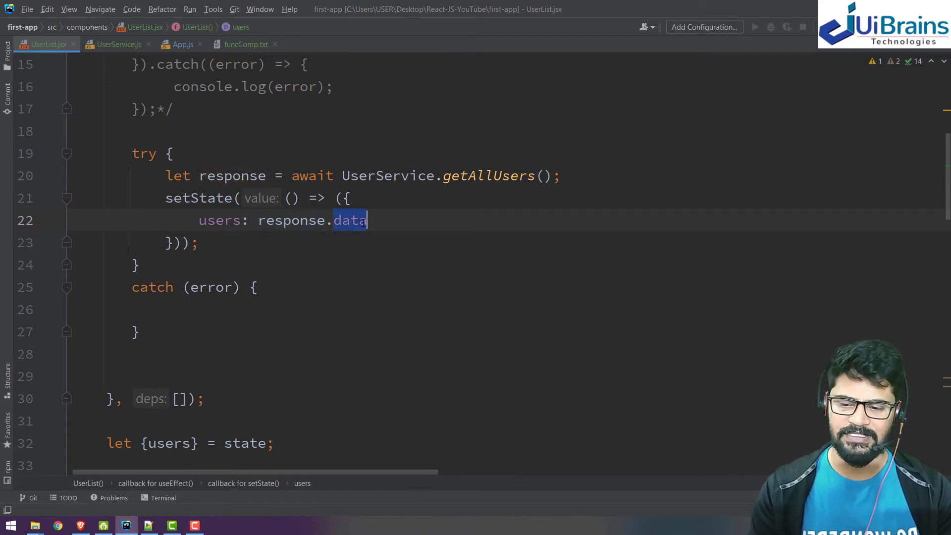
Step: Log the error with console.log(error) in catch and position the cursor after the catch block
scroll("up", 3)
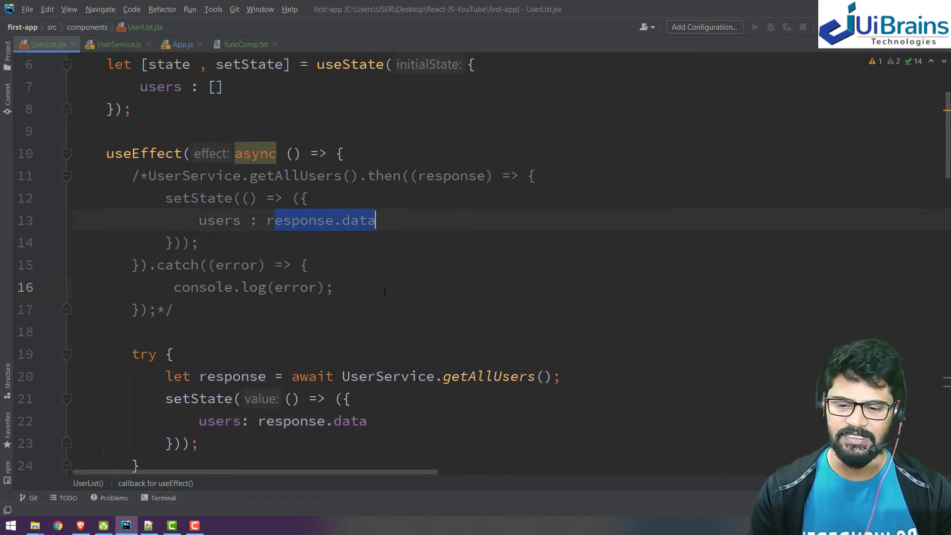
scroll("down", 3)
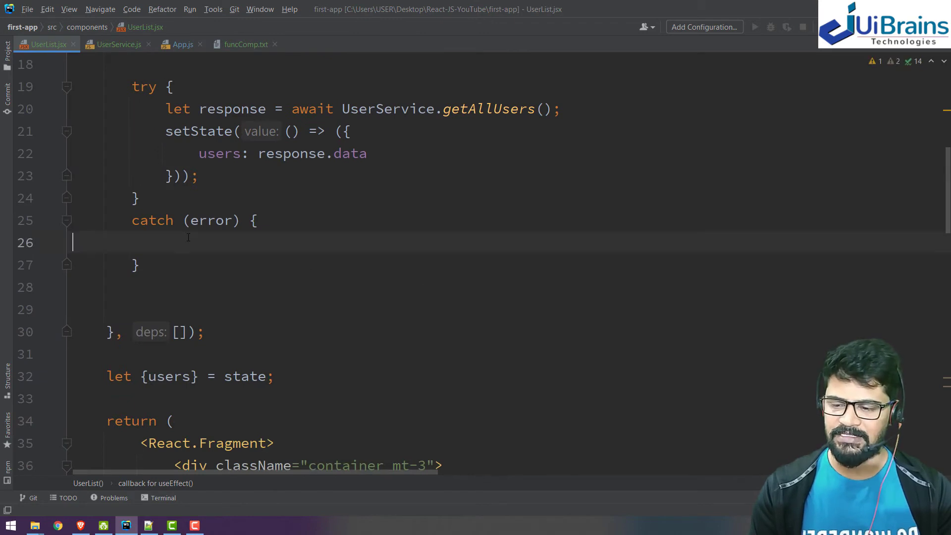
type("console.")
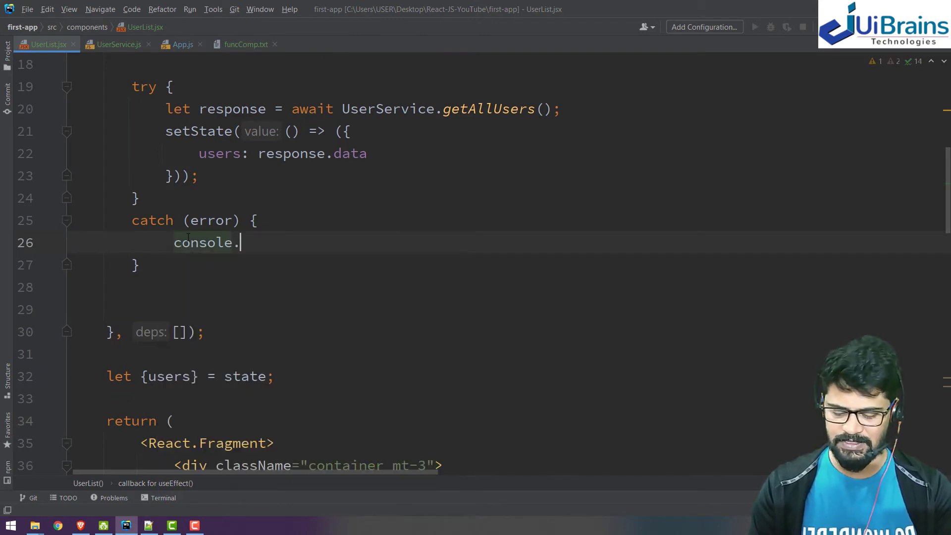
type("log(error);")
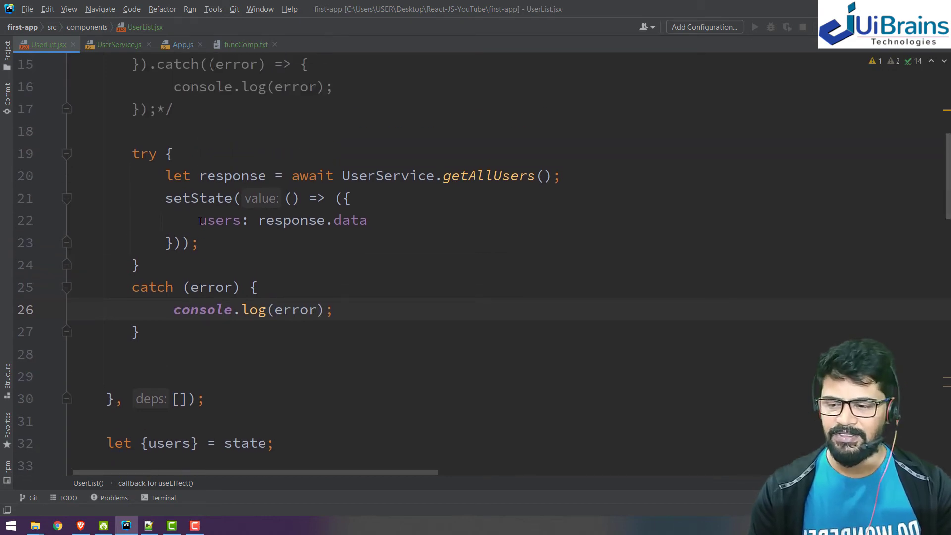
scroll("up", 3)
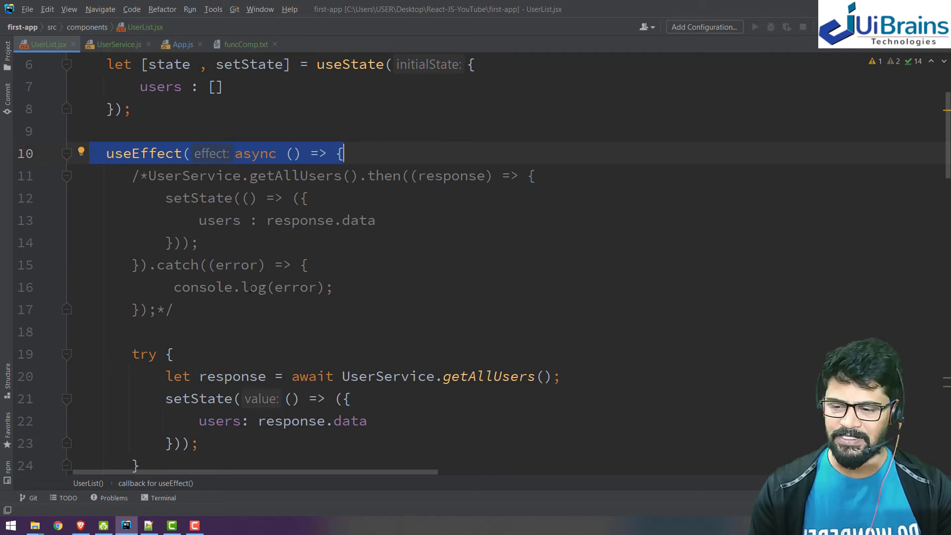
scroll("down", 3)
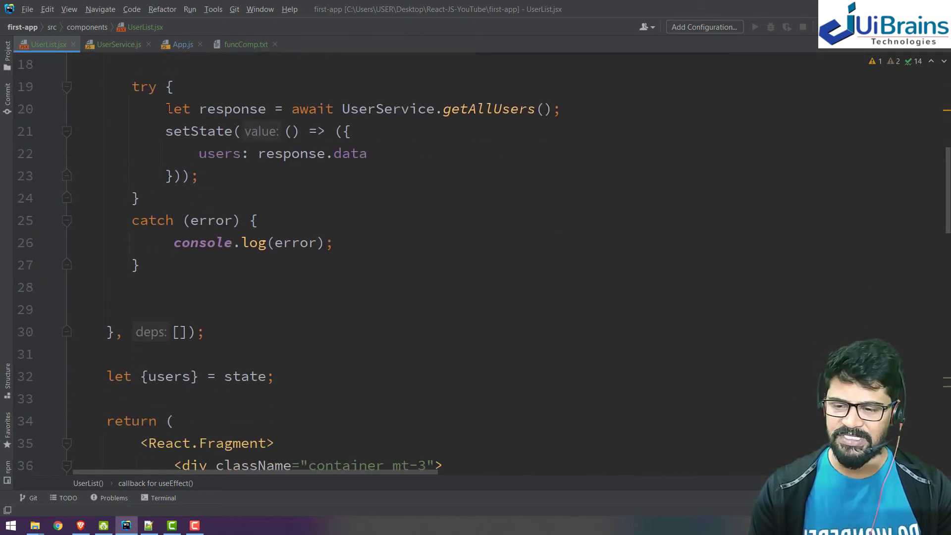
left_click_drag(165, 109, 198, 176)
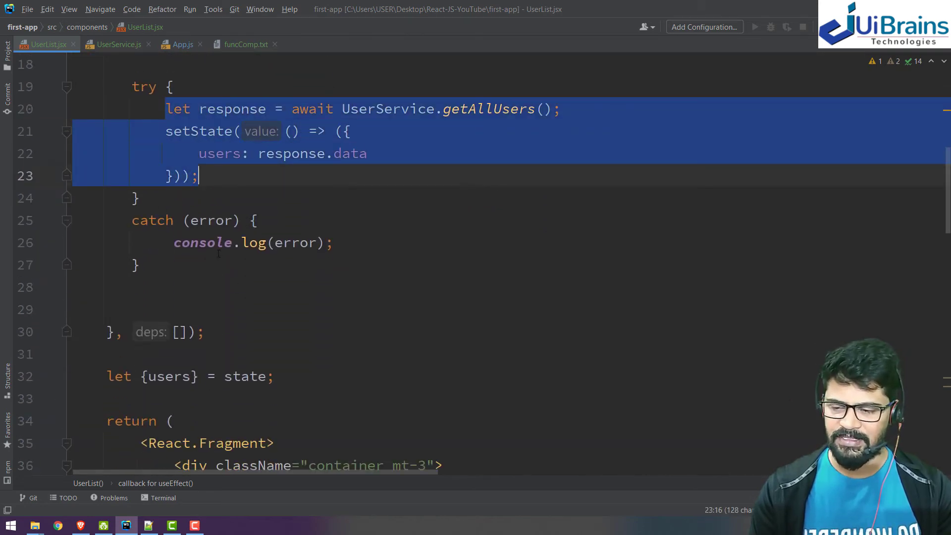
left_click(397, 220)
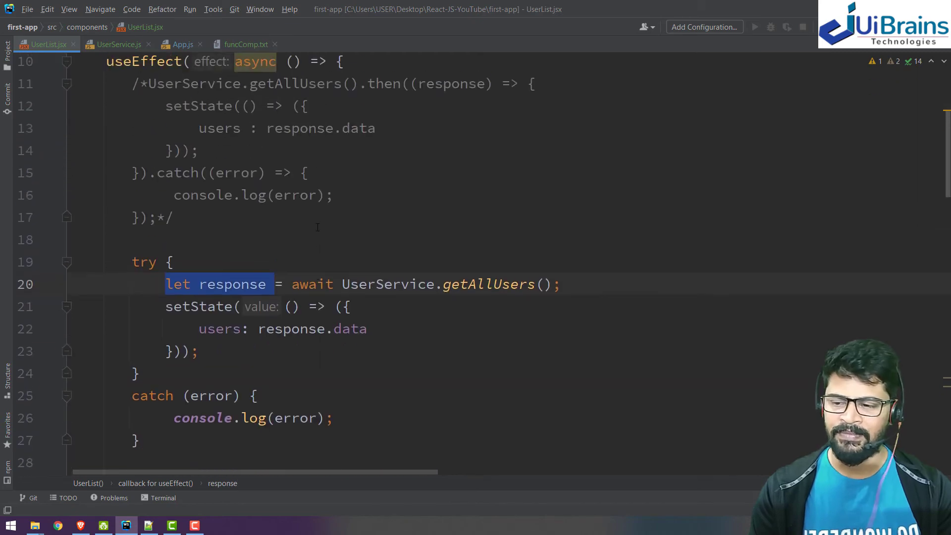
scroll("up", 3)
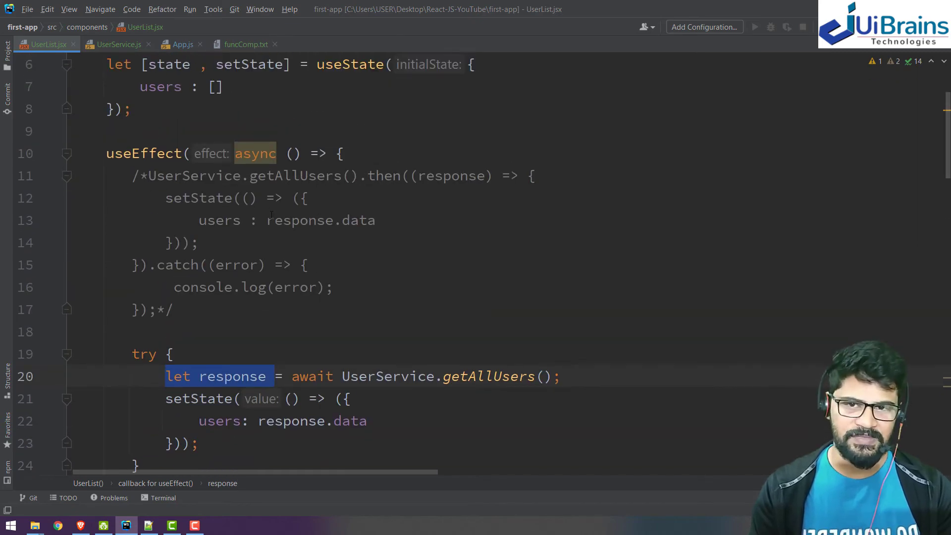
scroll("down", 3)
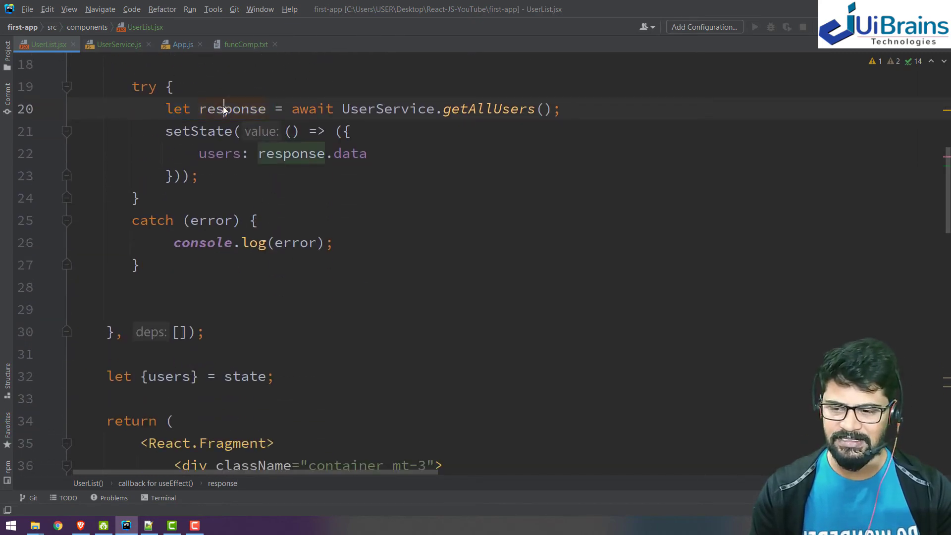
left_click(164, 288)
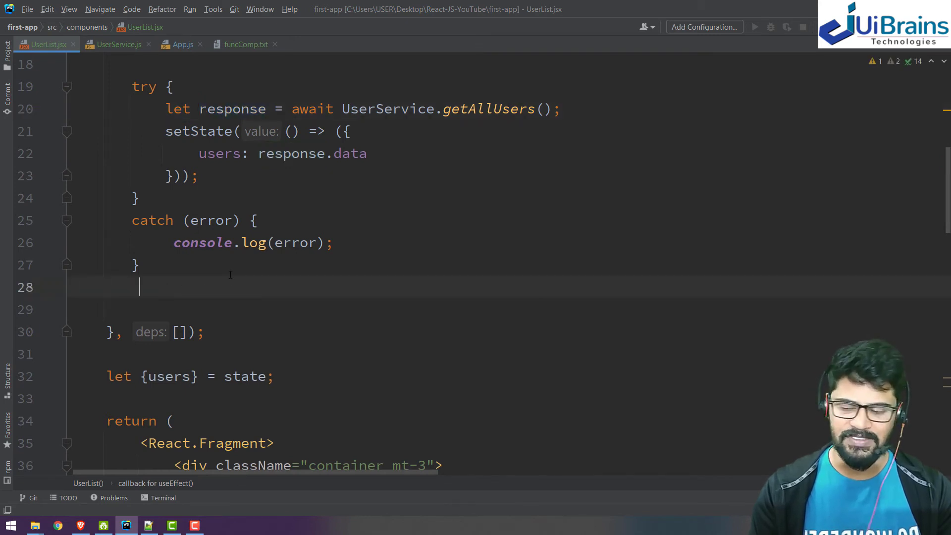
Step: Add a return () => { } cleanup function after catch with an unfinished 'respon' in its body
type("return")
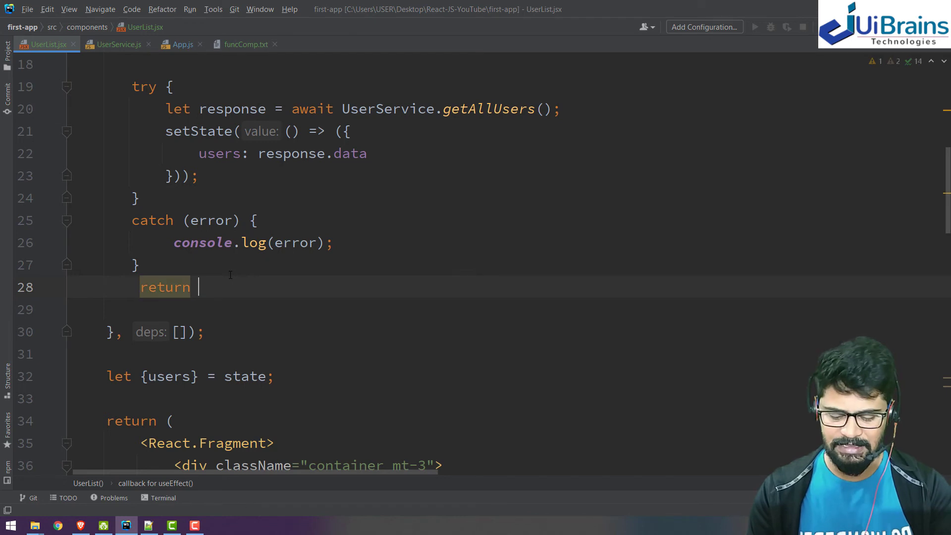
type("() => {};")
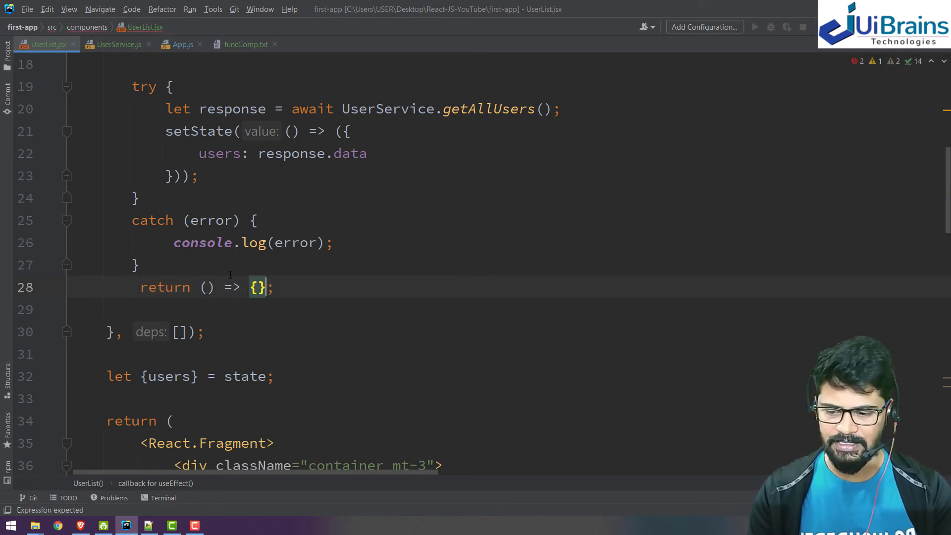
key("Enter")
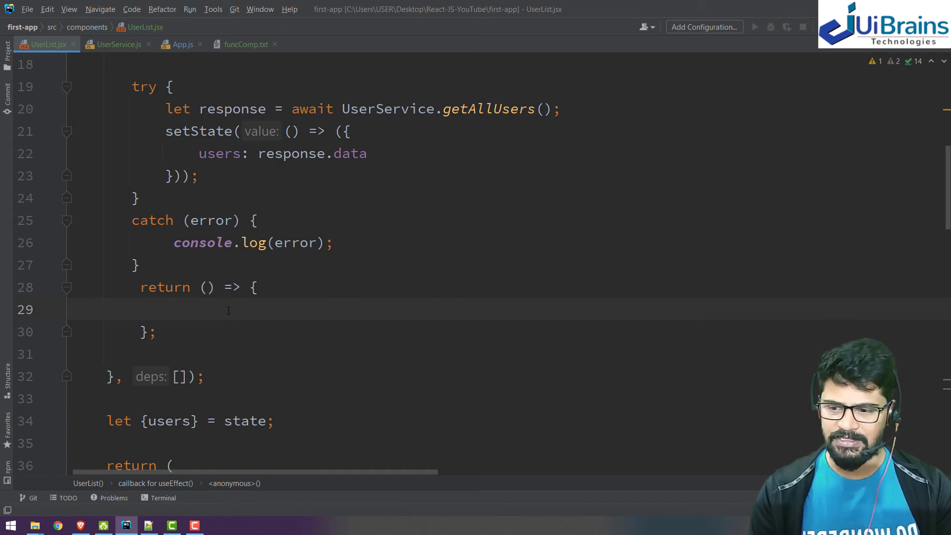
type("res")
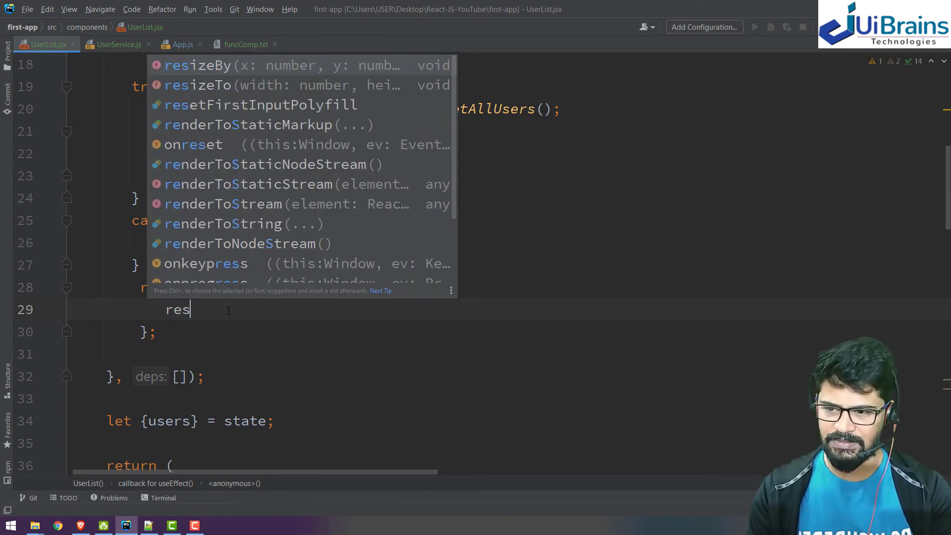
type("pon")
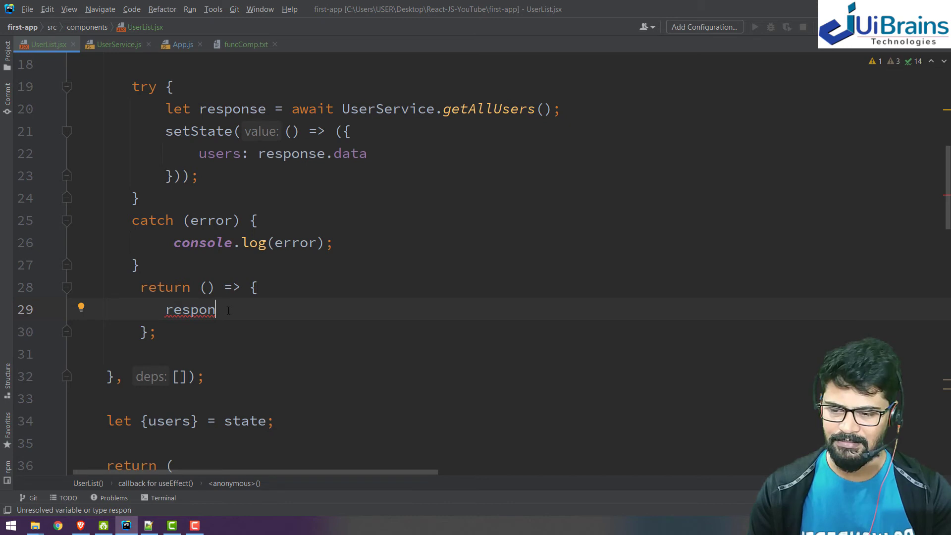
scroll("up", 3)
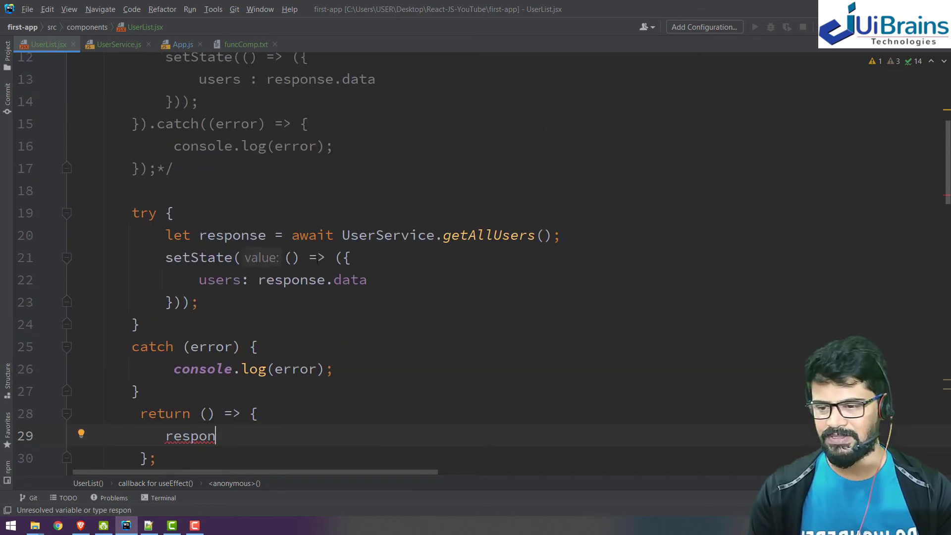
left_click(167, 198)
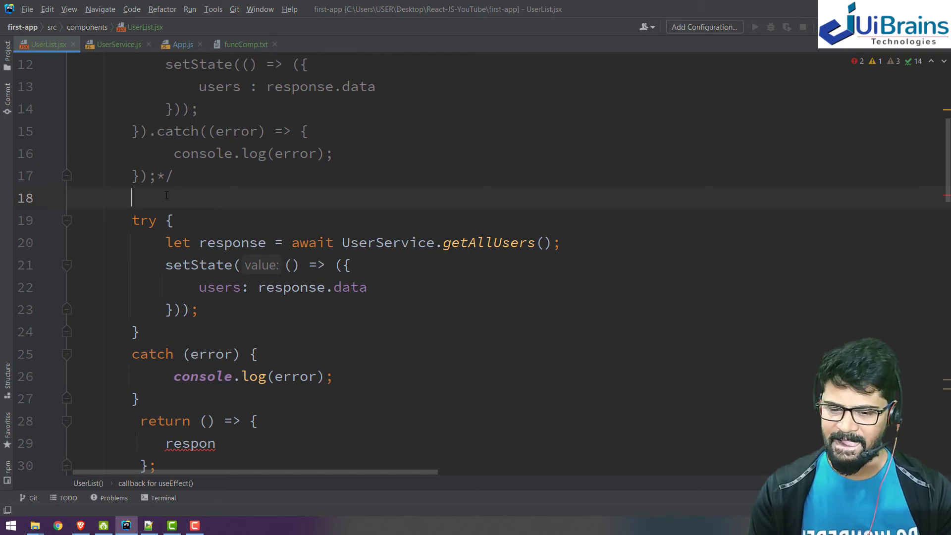
Step: Declare let response = {} before try, assign it there without let, and set response = null in cleanup
type("let res")
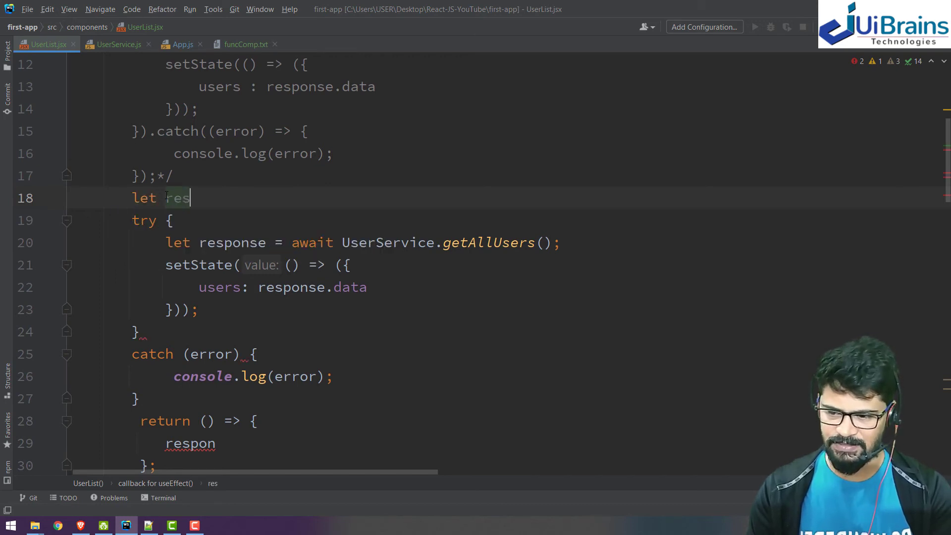
type("ponse = {};")
left_click(339, 443)
type("se = n")
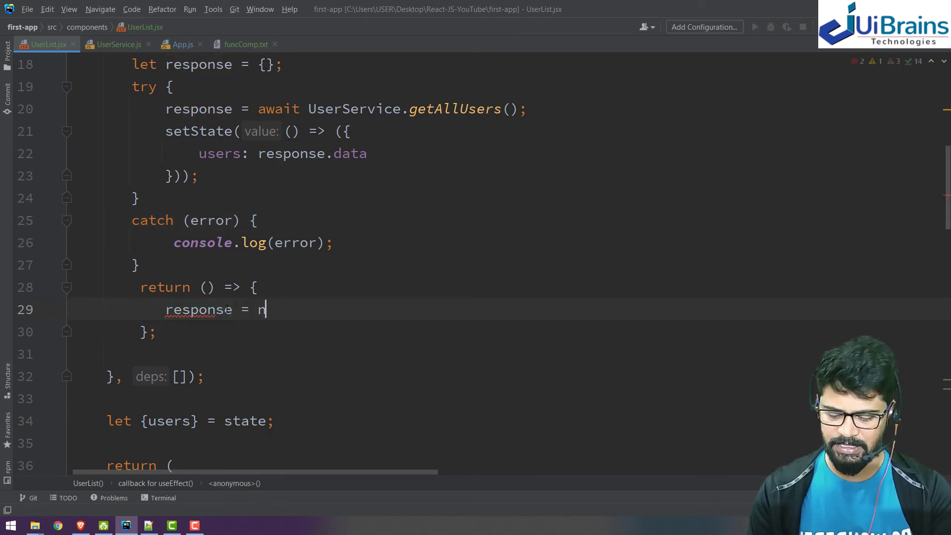
type("ull;")
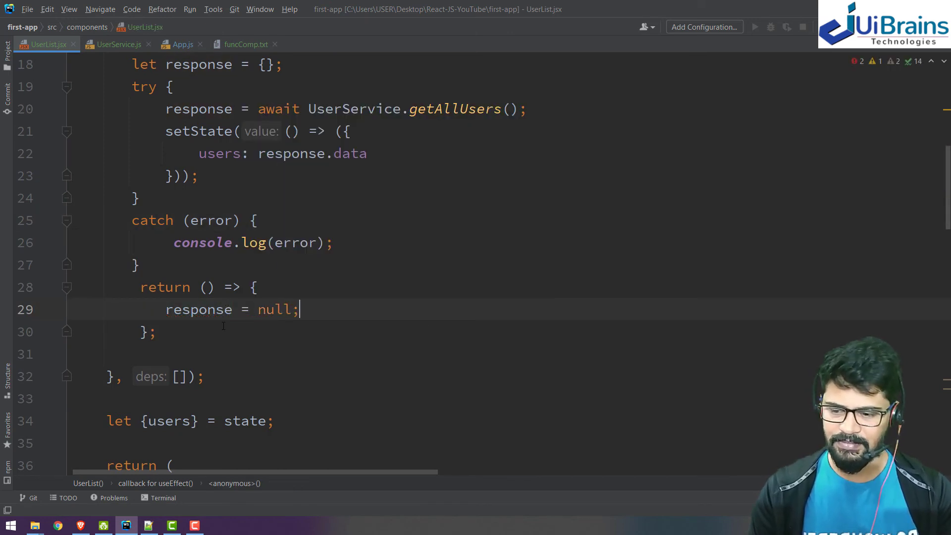
scroll("up", 3)
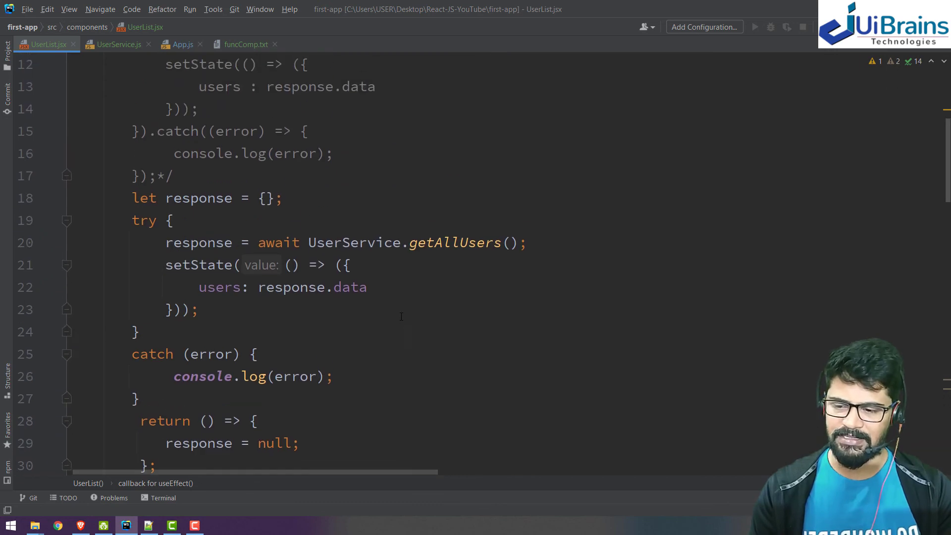
left_click(212, 265)
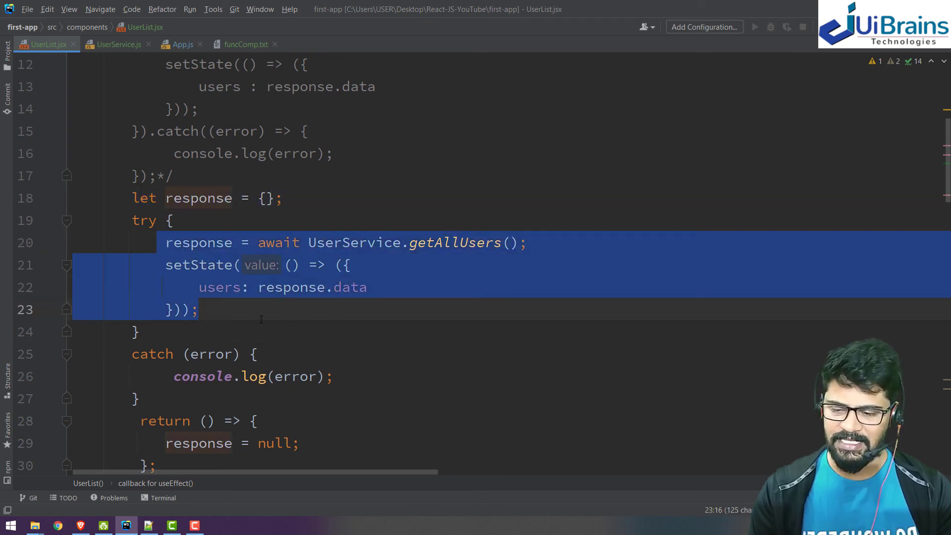
scroll("down", 3)
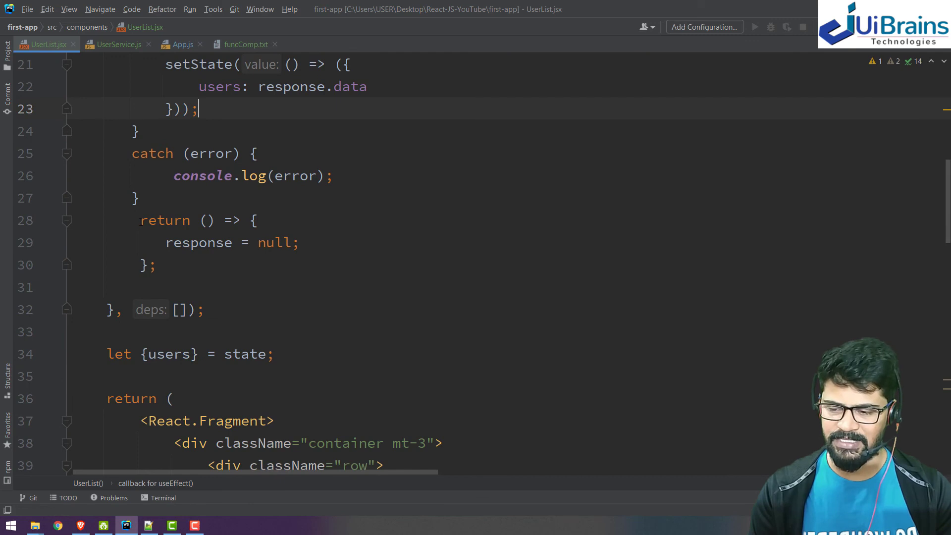
left_click(155, 265)
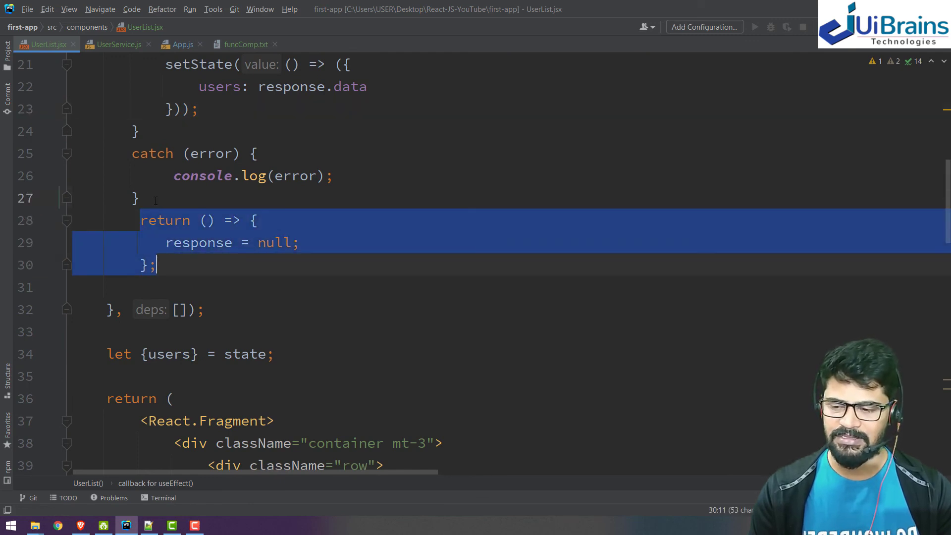
Step: Label the cleanup return with a '//component will unmount' comment
type("//")
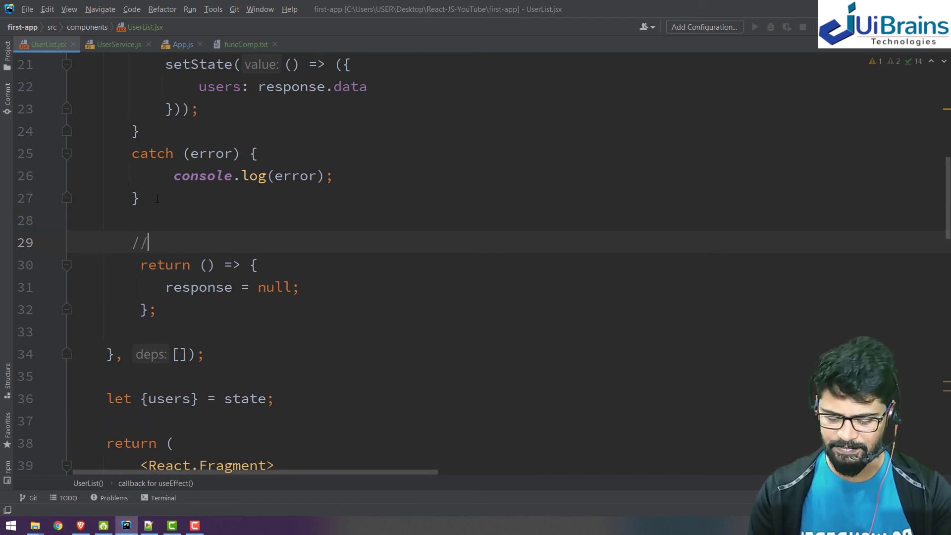
type("compo")
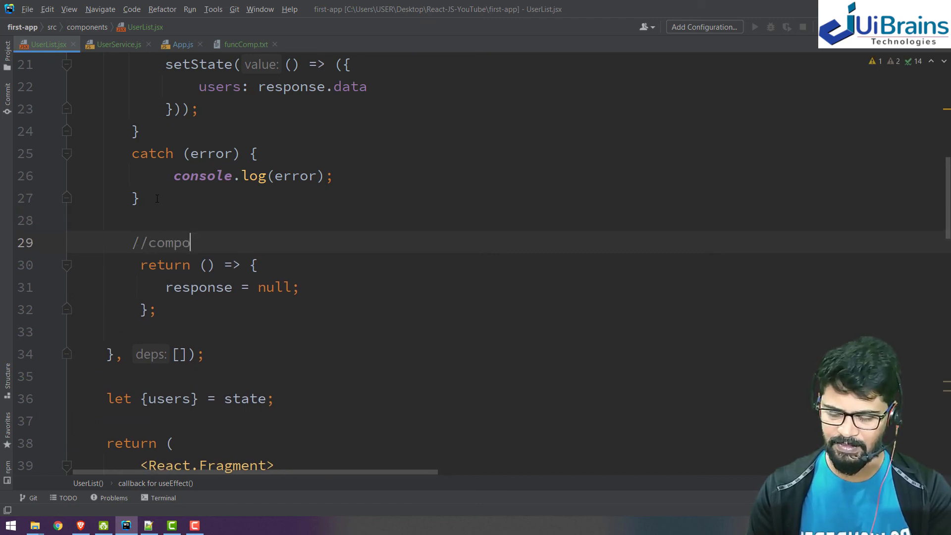
type("nent will")
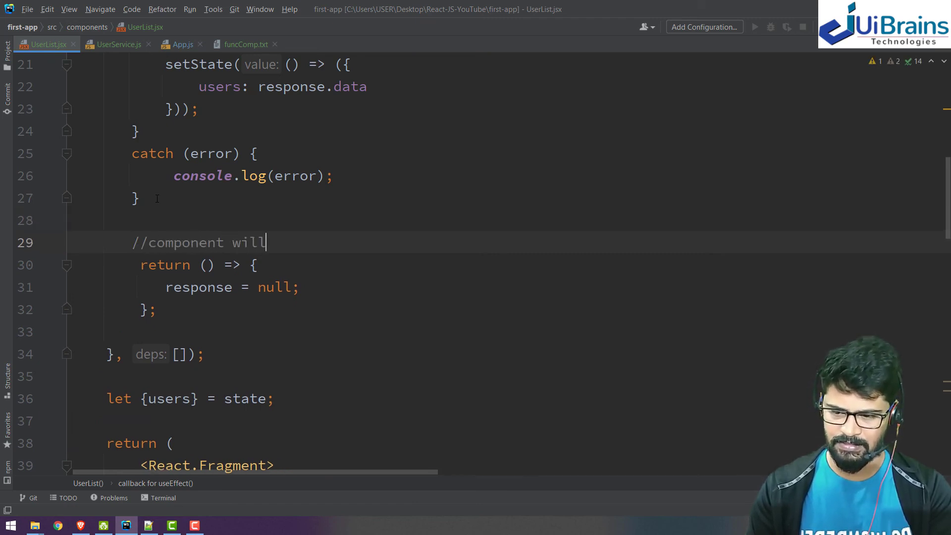
type("unmount")
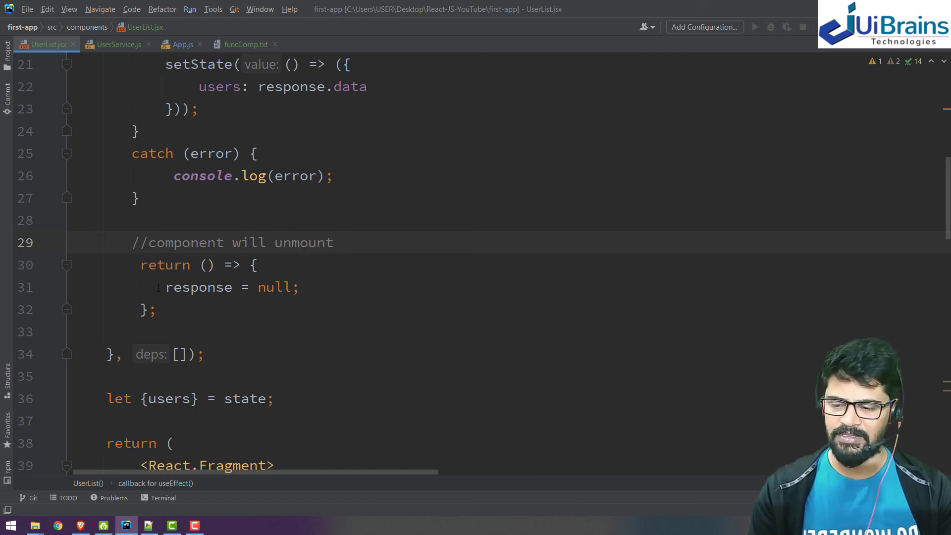
Step: Check in the browser that the User List table again loads all ten user rows
scroll("up", 3)
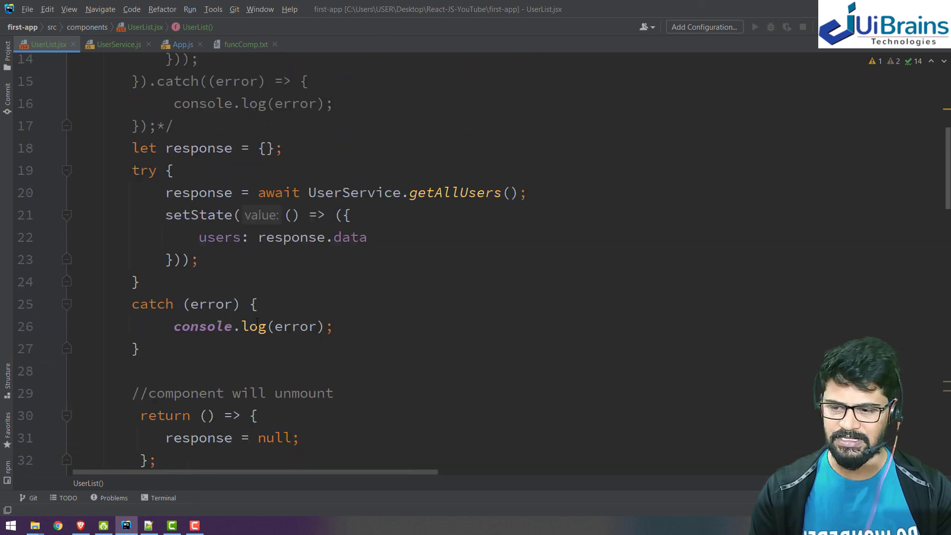
scroll("up", 3)
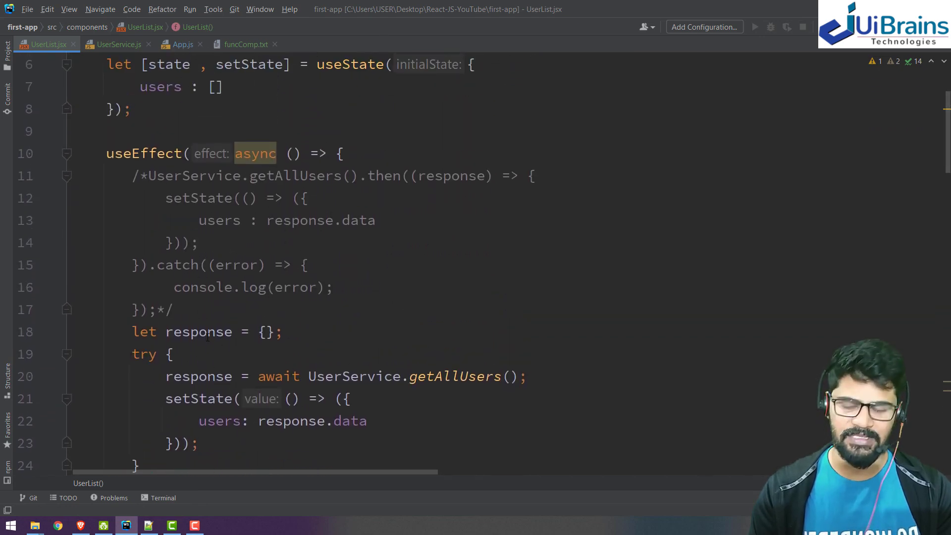
left_click(58, 525)
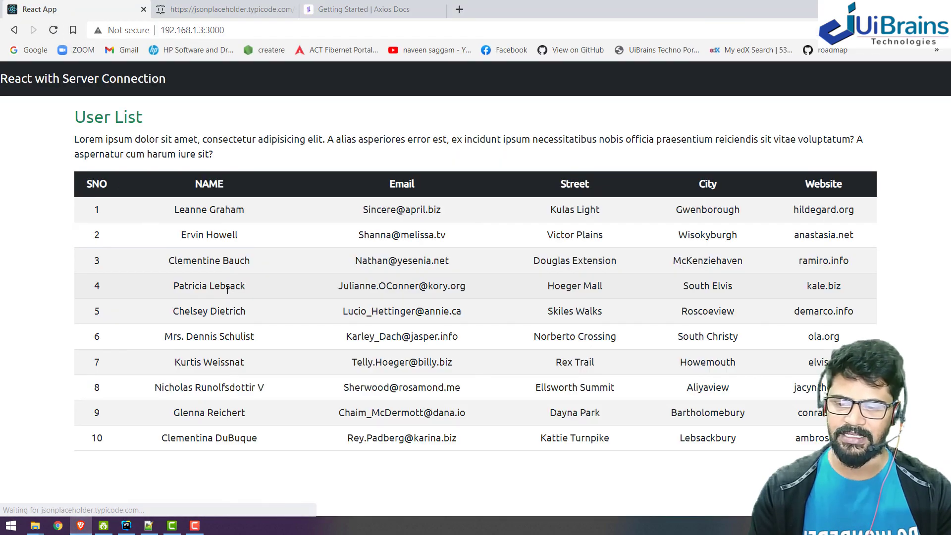
left_click(126, 525)
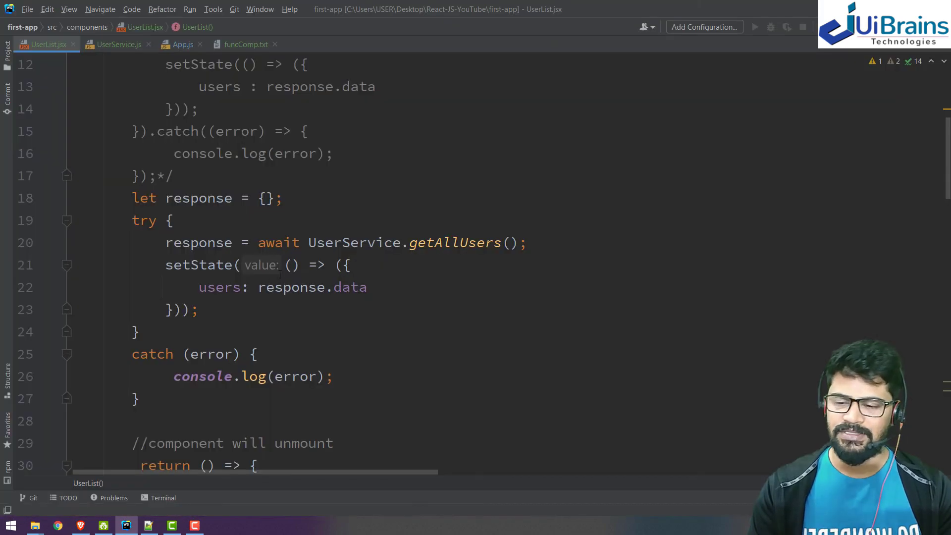
scroll("down", 3)
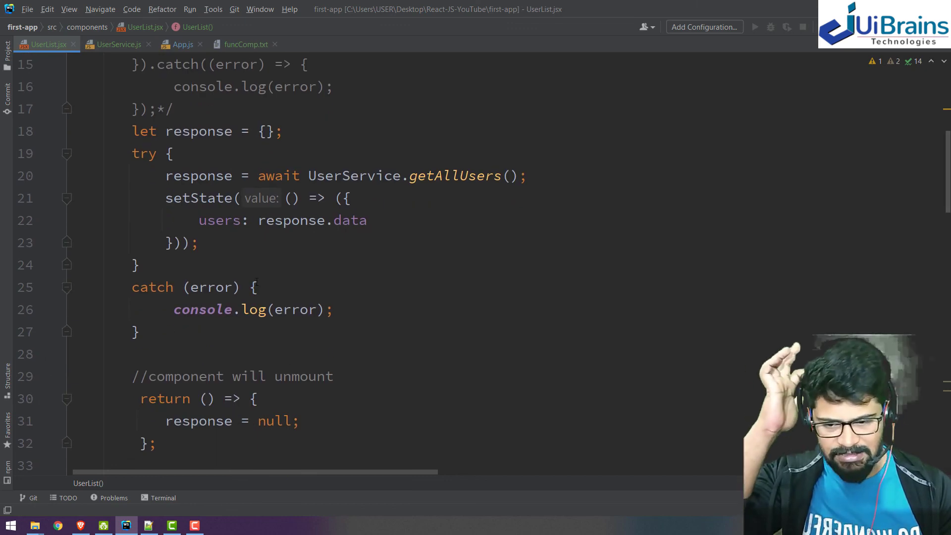
scroll("down", 3)
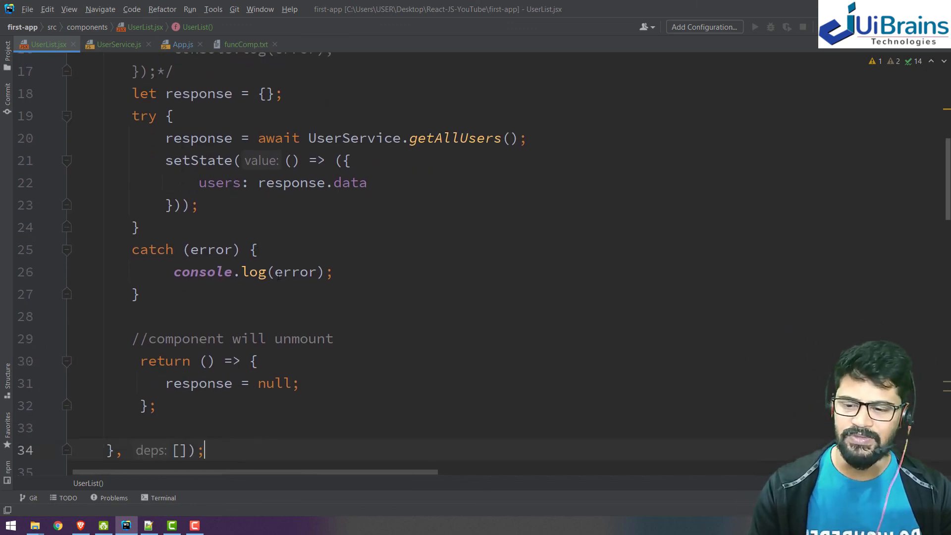
scroll("down", 3)
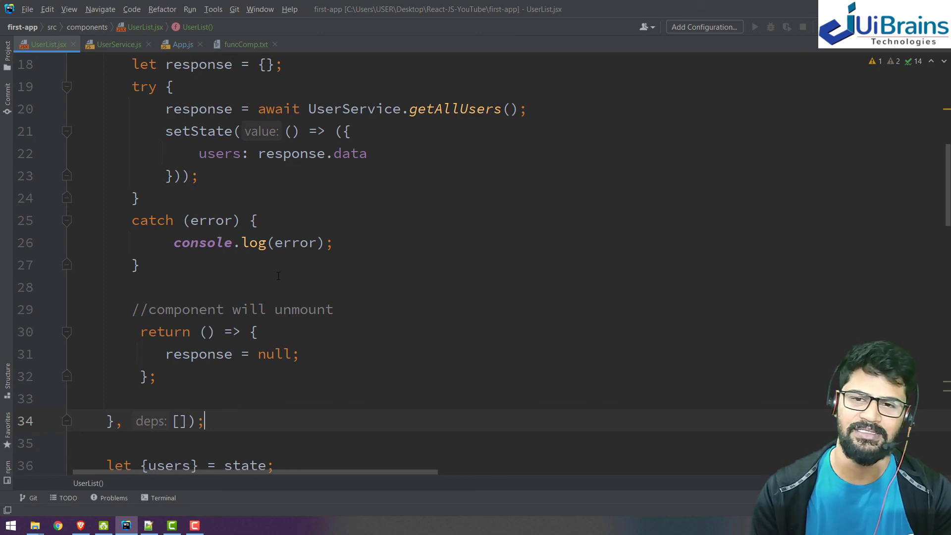